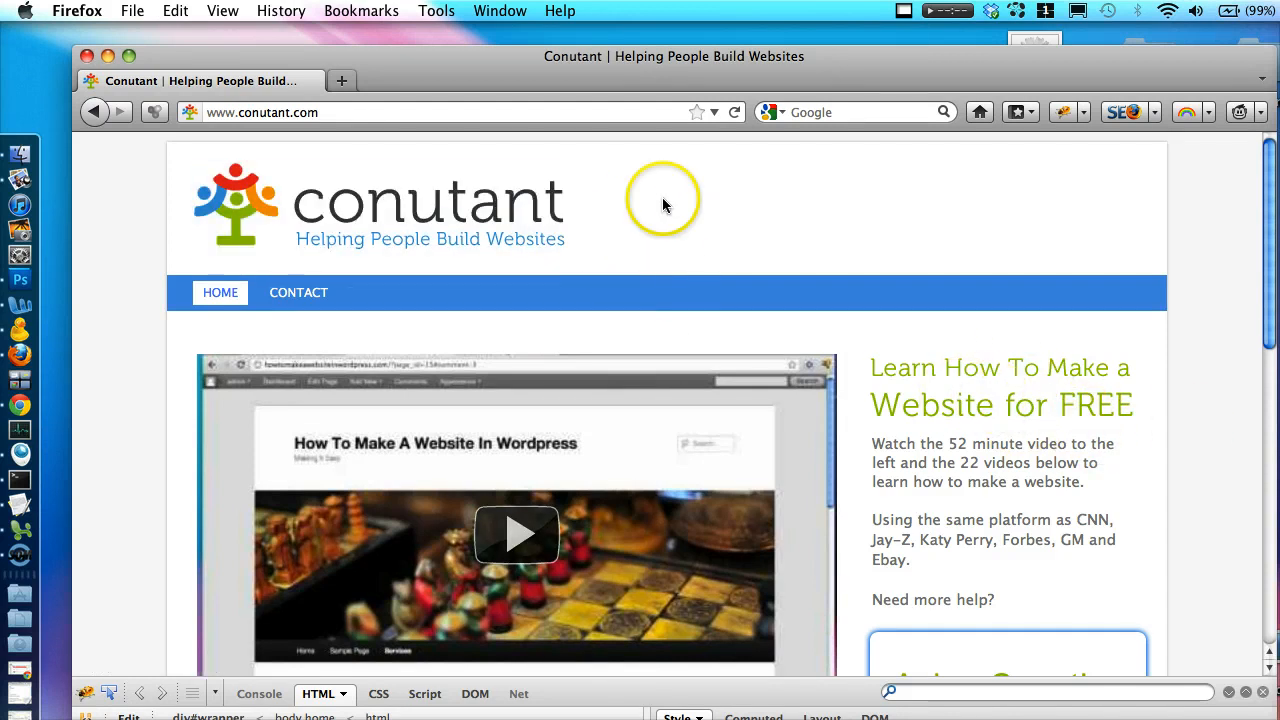
{"action": "mouse_move", "coordinate": [670, 218]}
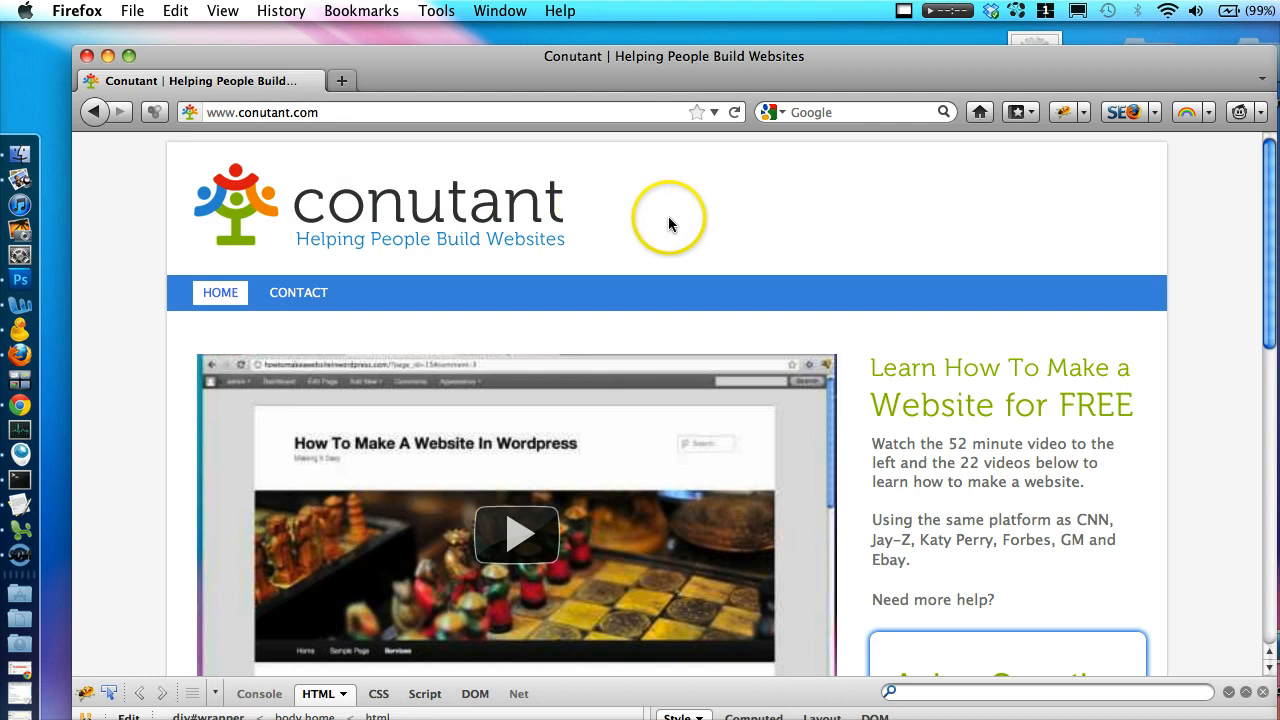
{"action": "mouse_move", "coordinate": [853, 223]}
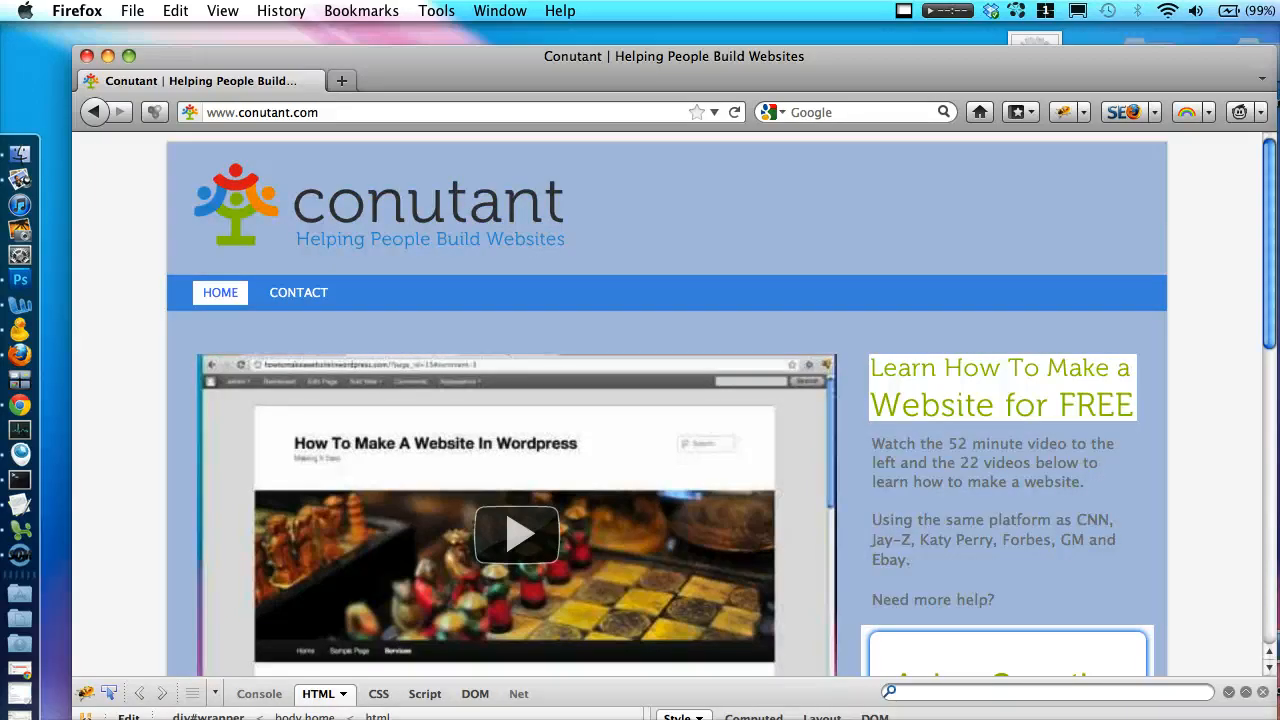
{"action": "mouse_move", "coordinate": [725, 160]}
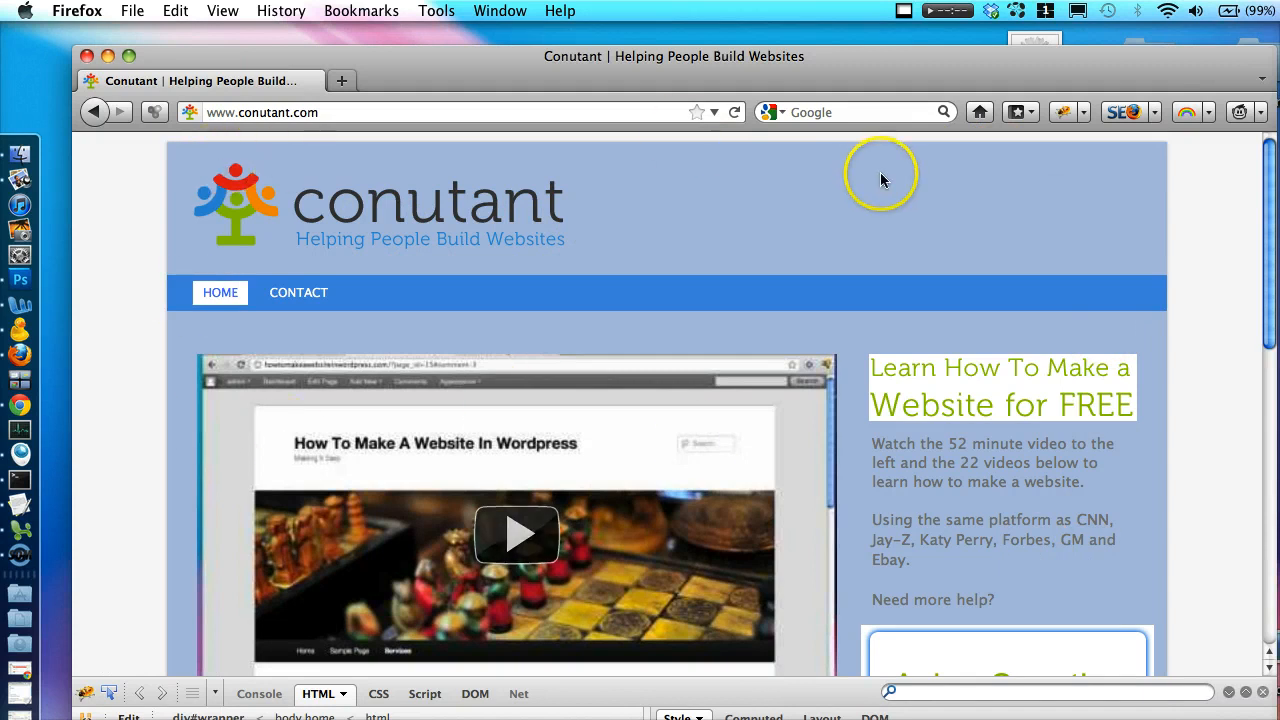
{"action": "mouse_move", "coordinate": [957, 400]}
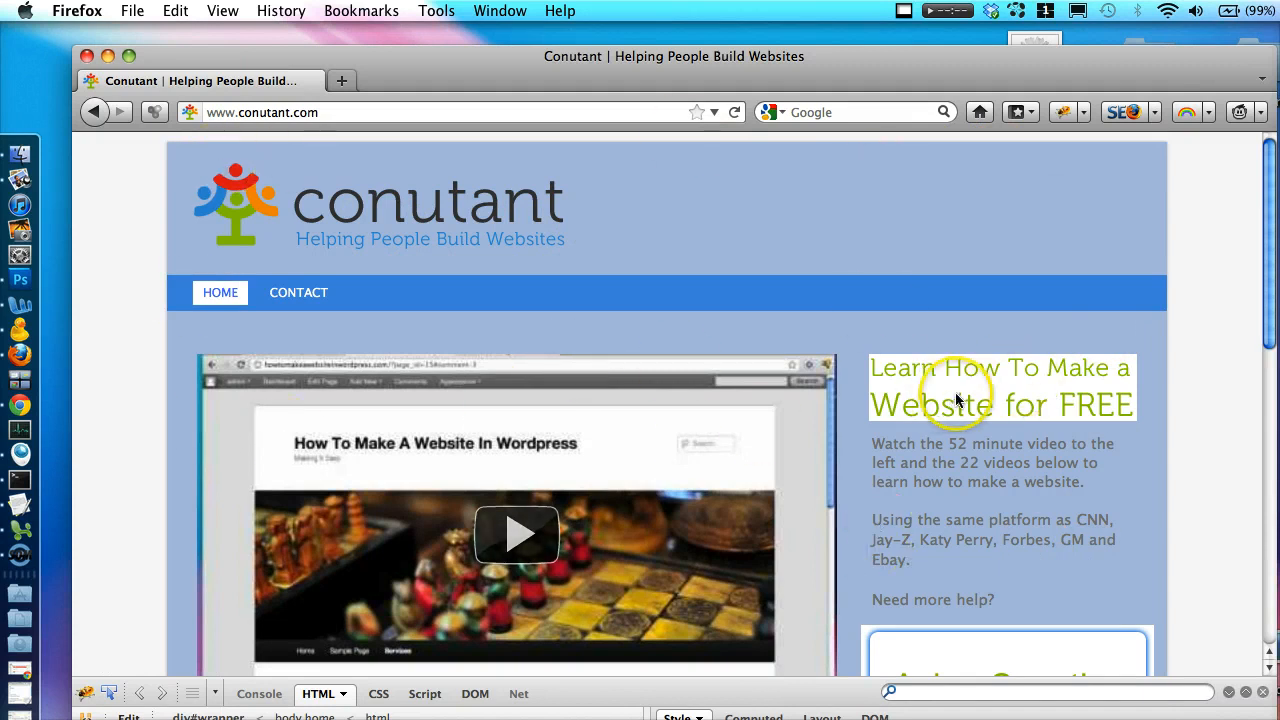
Step: Close the edited daisy document and reopen flower.jpg from Open Recent
{"action": "scroll", "scroll_direction": "down", "scroll_amount": 3}
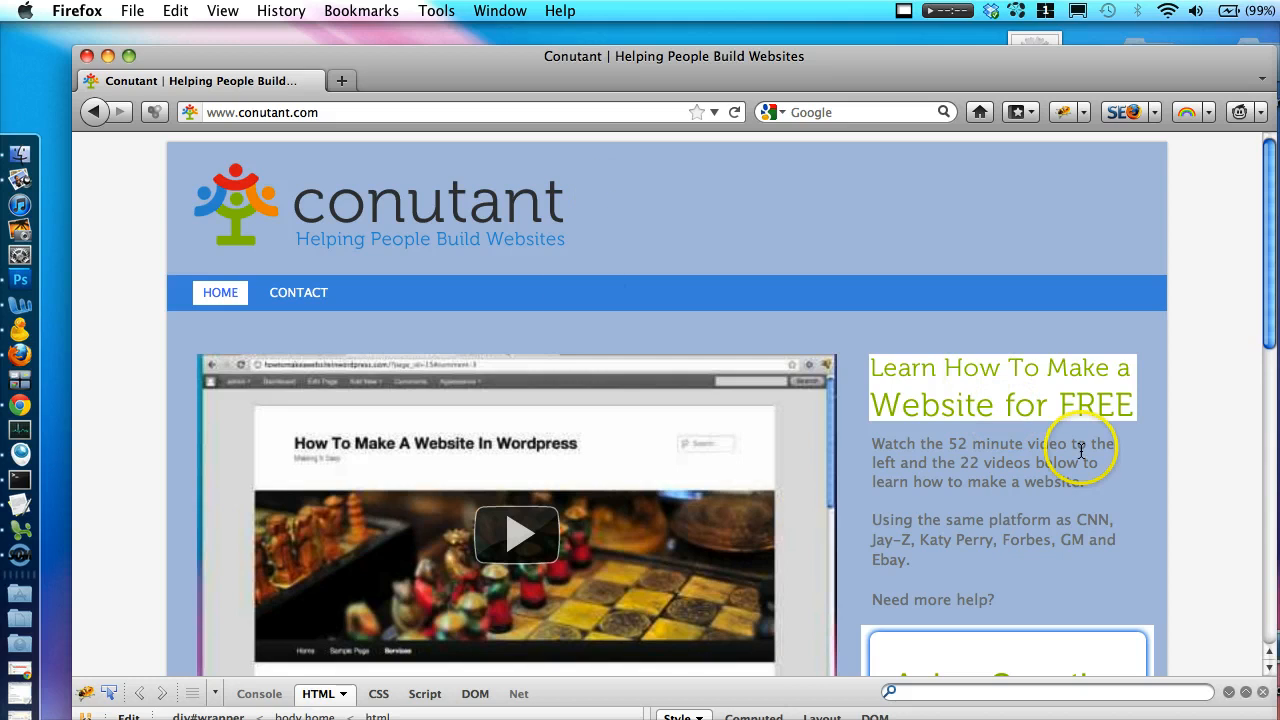
{"action": "mouse_move", "coordinate": [865, 268]}
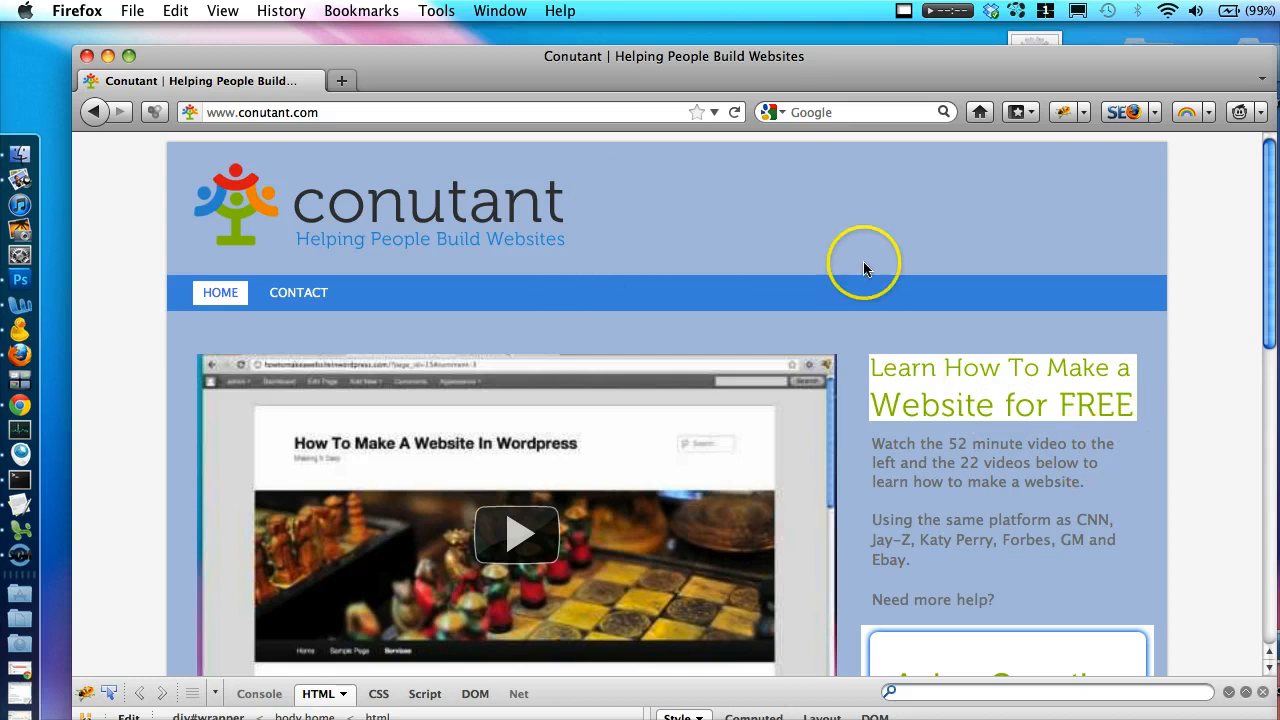
{"action": "mouse_move", "coordinate": [728, 210]}
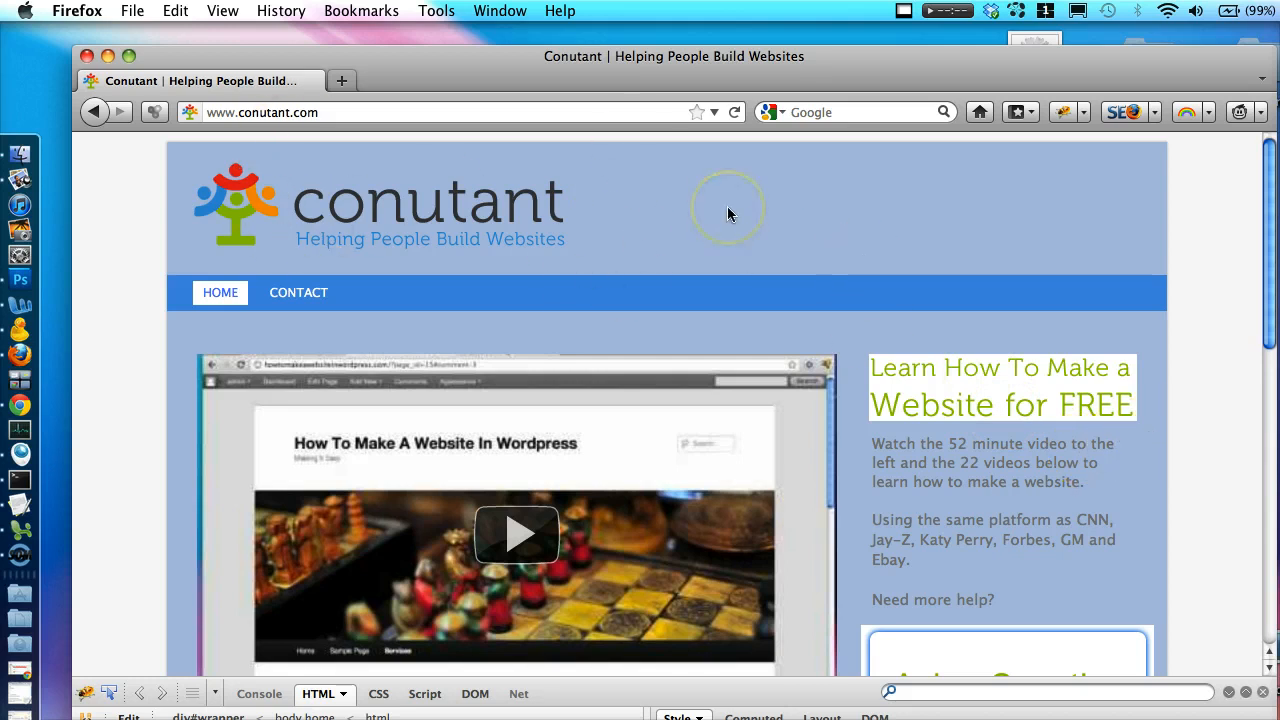
{"action": "mouse_move", "coordinate": [1048, 410]}
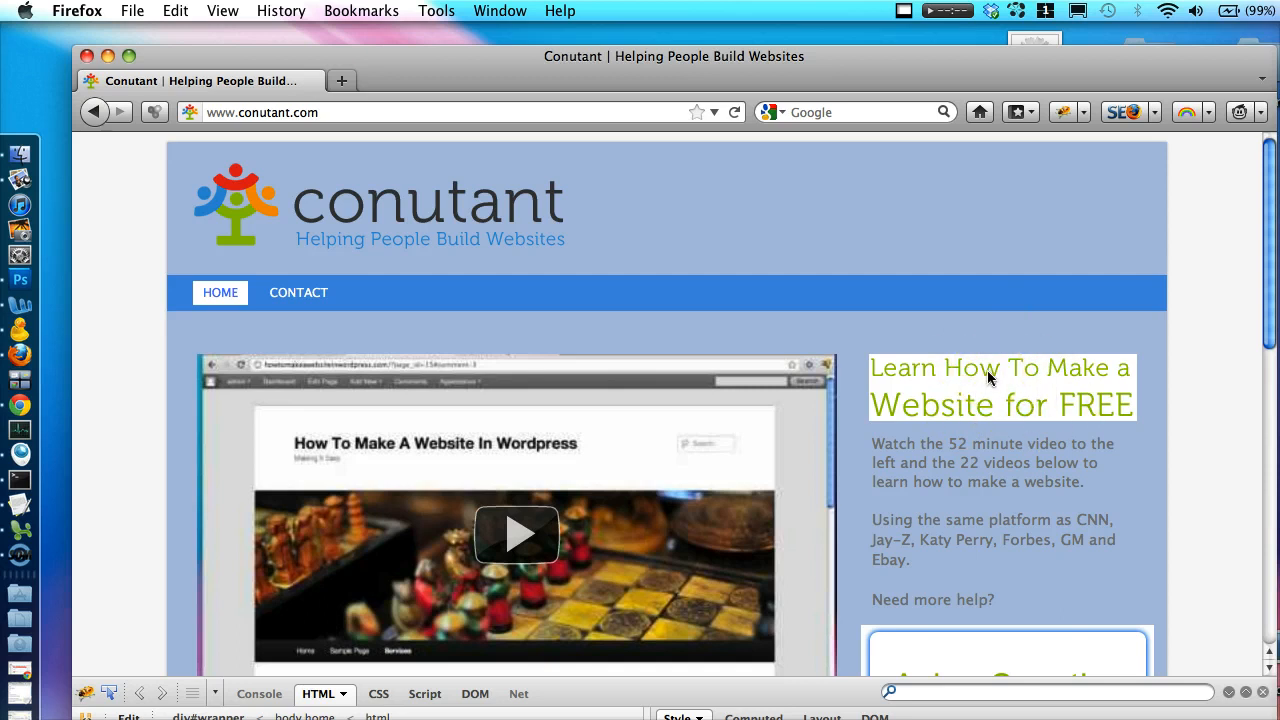
{"action": "mouse_move", "coordinate": [630, 222]}
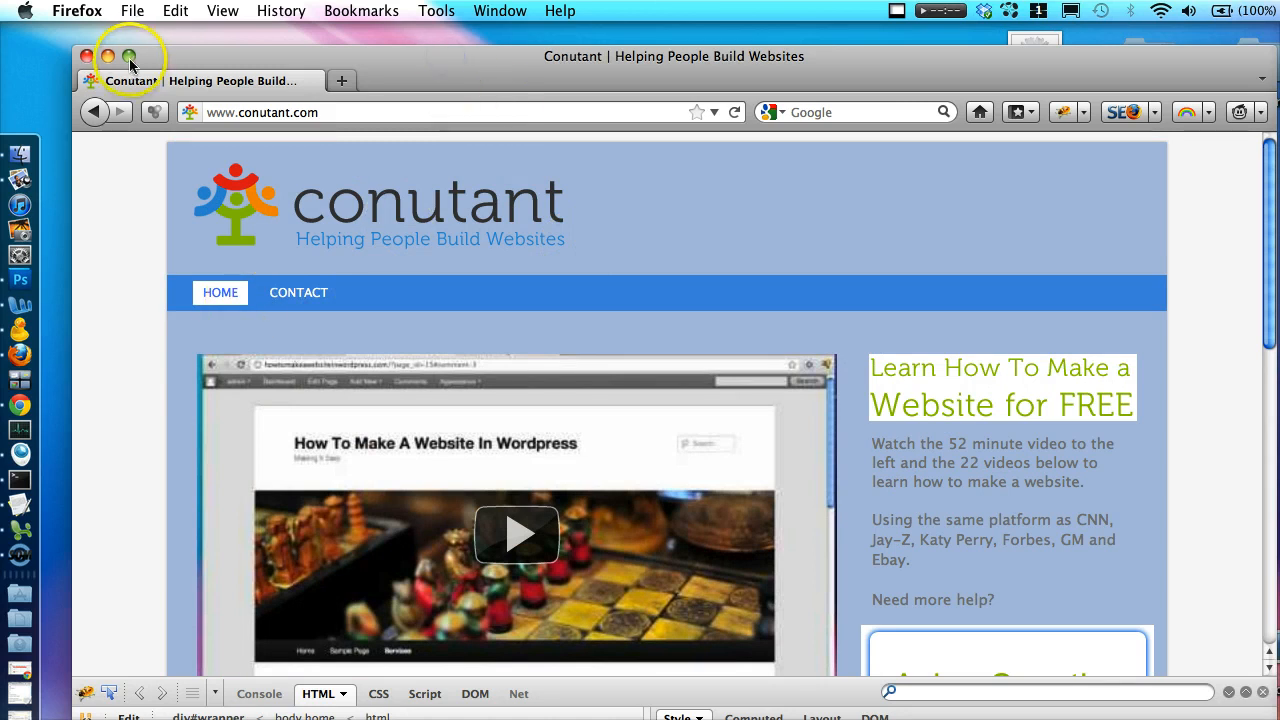
{"action": "left_click", "coordinate": [108, 57]}
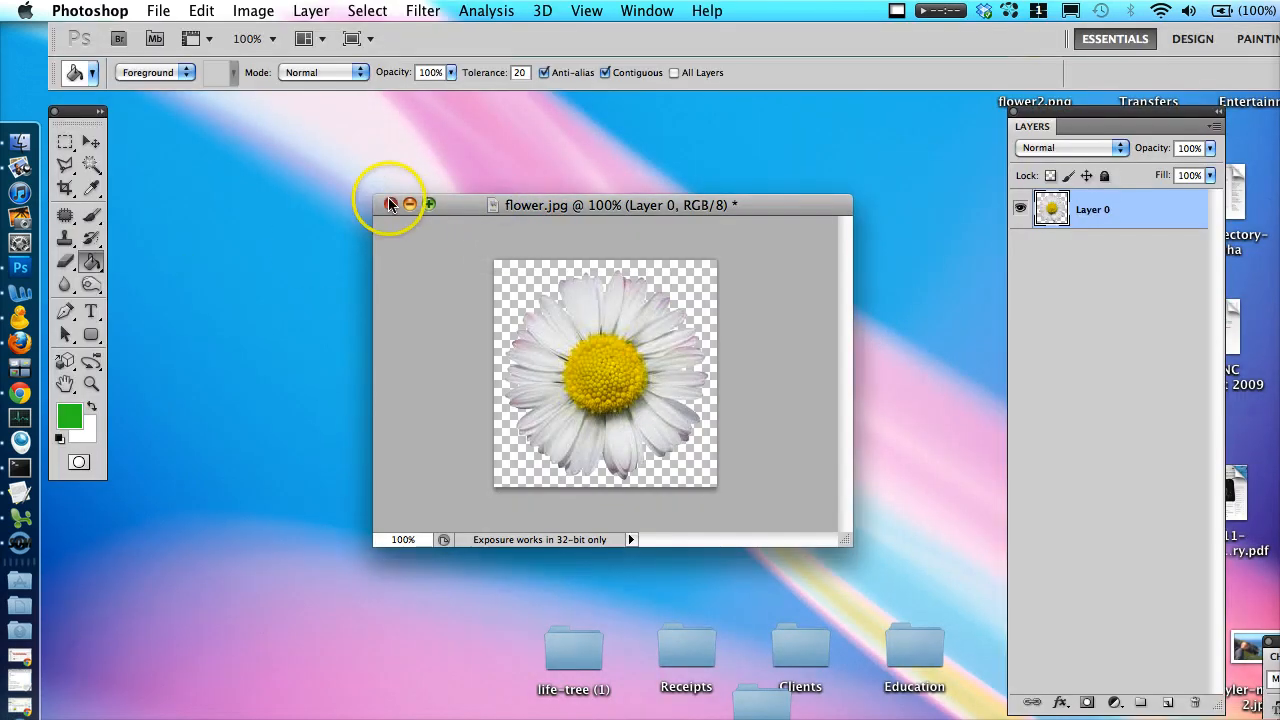
{"action": "left_click", "coordinate": [390, 204]}
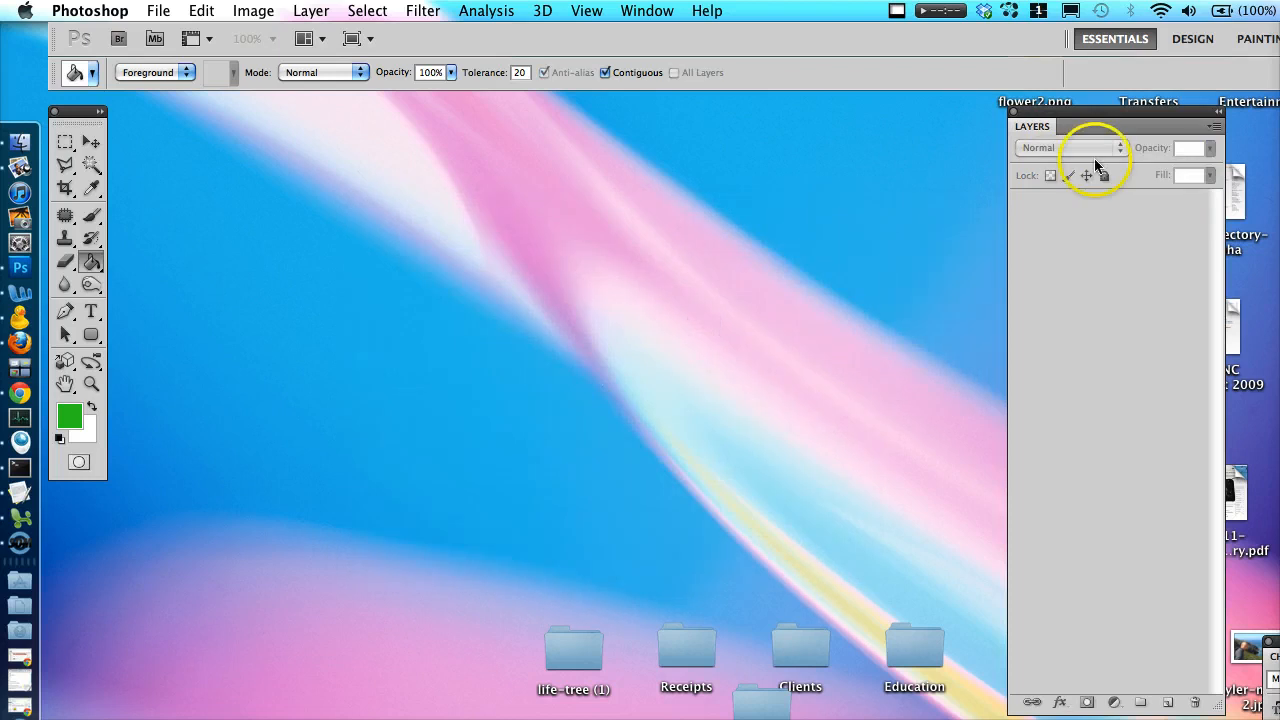
{"action": "mouse_move", "coordinate": [157, 10]}
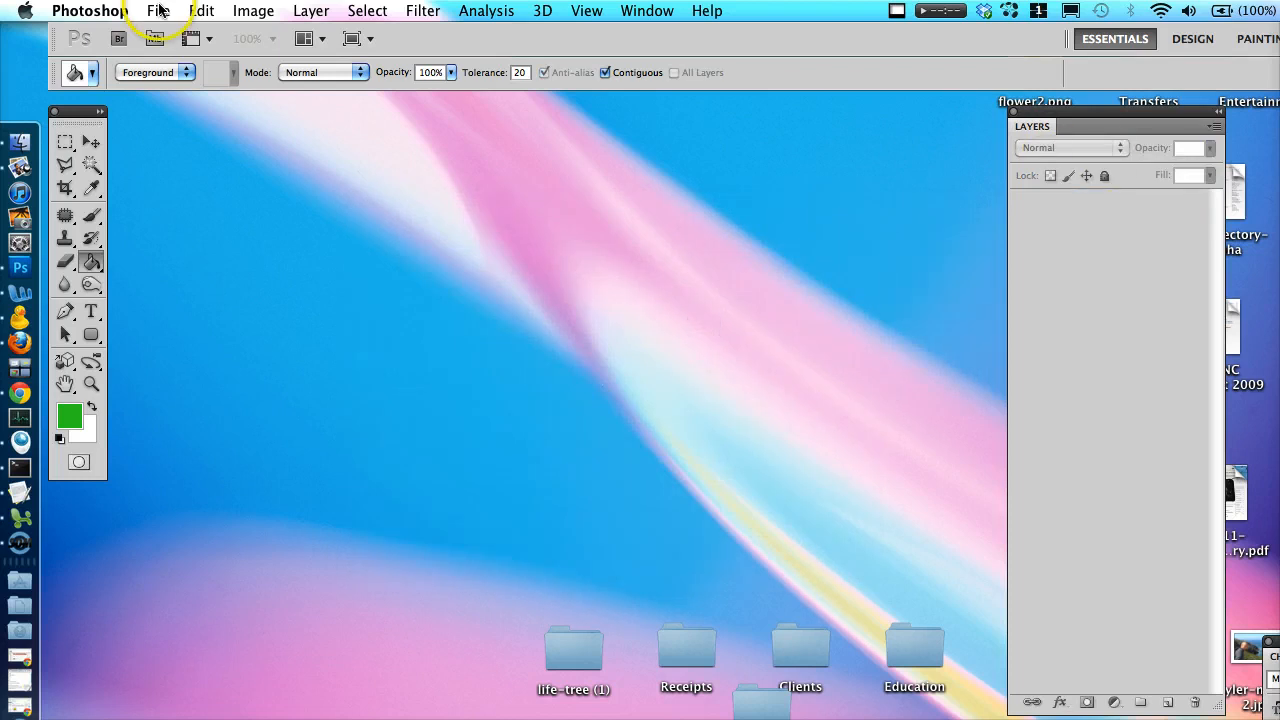
{"action": "left_click", "coordinate": [158, 11]}
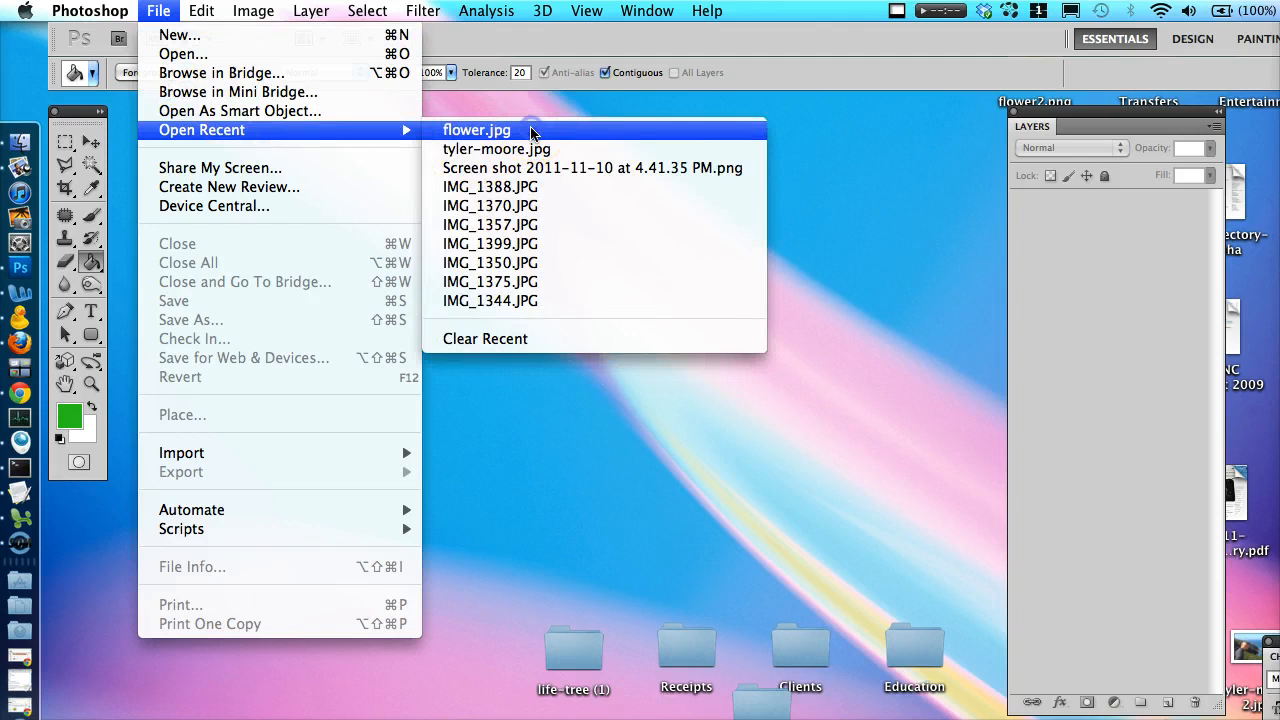
{"action": "left_click", "coordinate": [476, 130]}
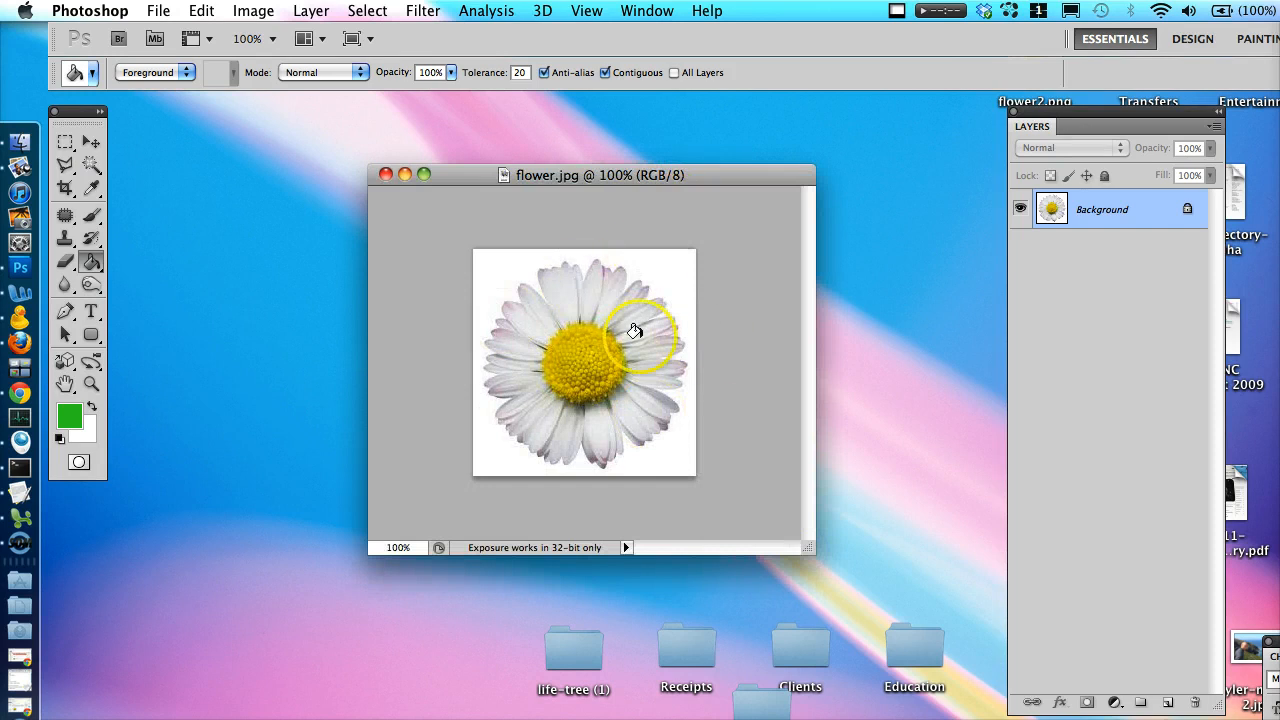
{"action": "mouse_move", "coordinate": [700, 435]}
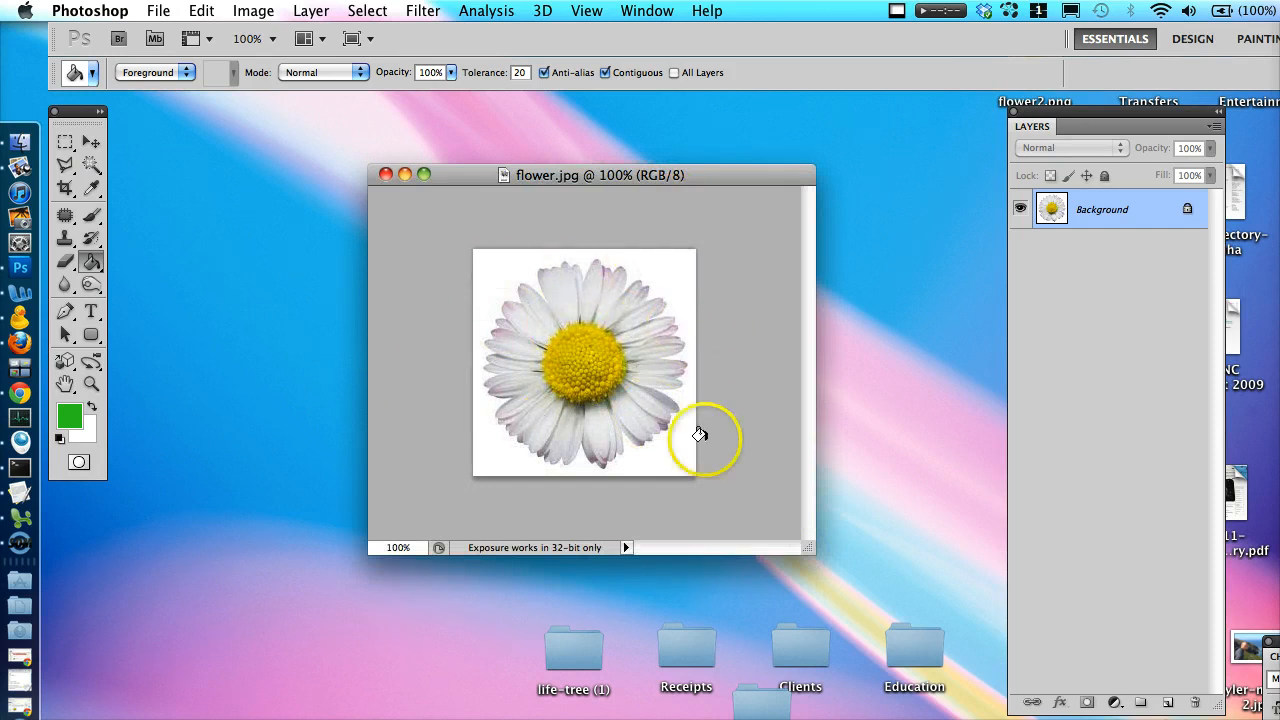
{"action": "mouse_move", "coordinate": [620, 443]}
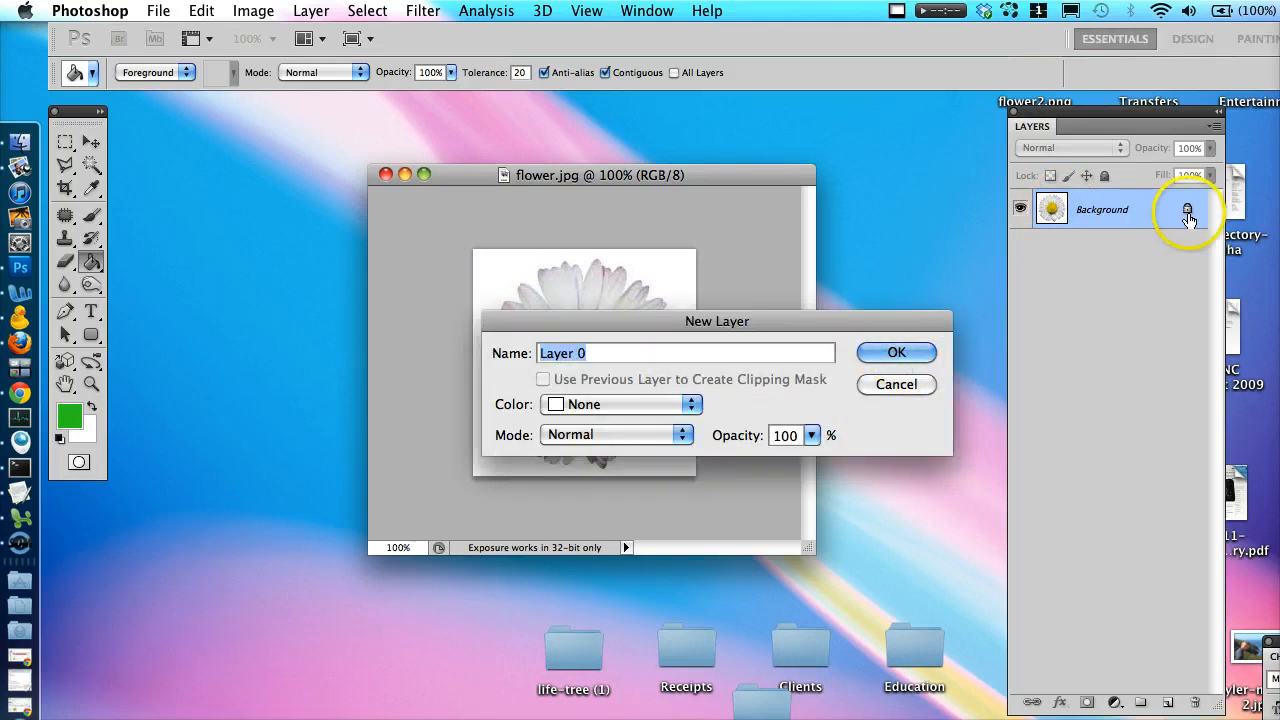
Step: Confirm the New Layer dialog to convert the Background into Layer 0
{"action": "left_click", "coordinate": [895, 352]}
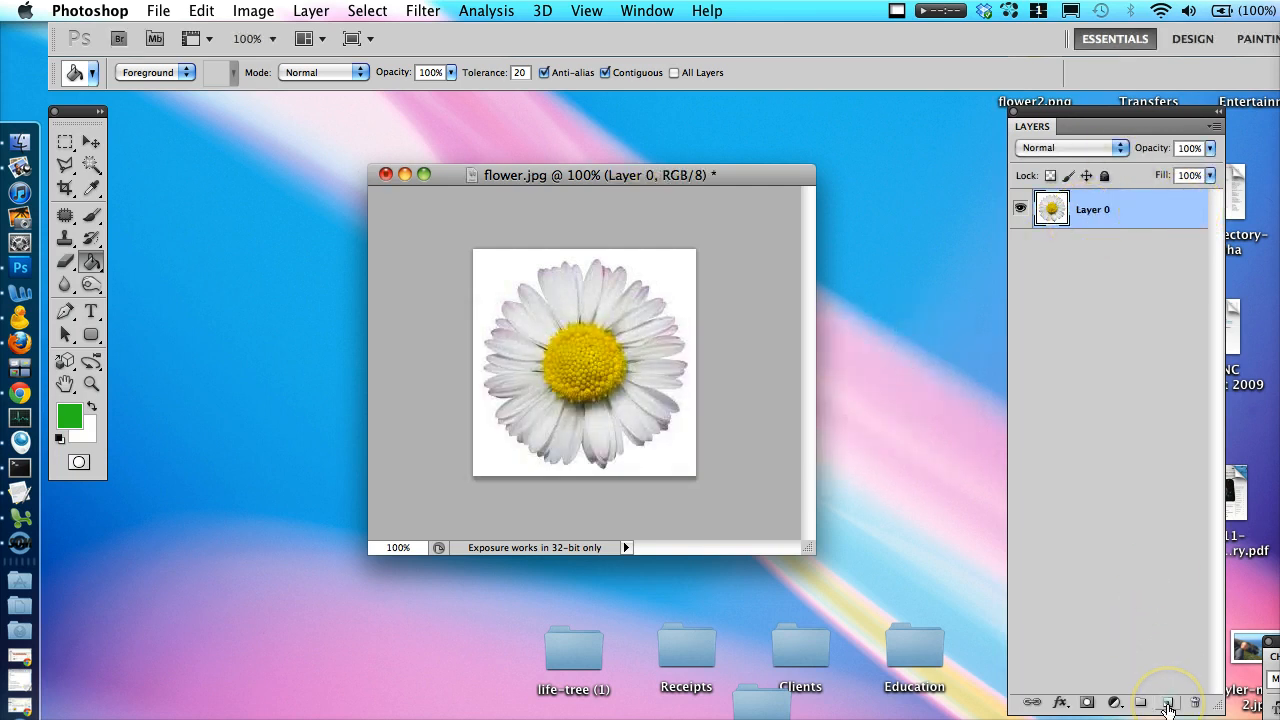
Step: Add Layer 1 below Layer 0, fill it black, and reselect Layer 0
{"action": "left_click", "coordinate": [1168, 702]}
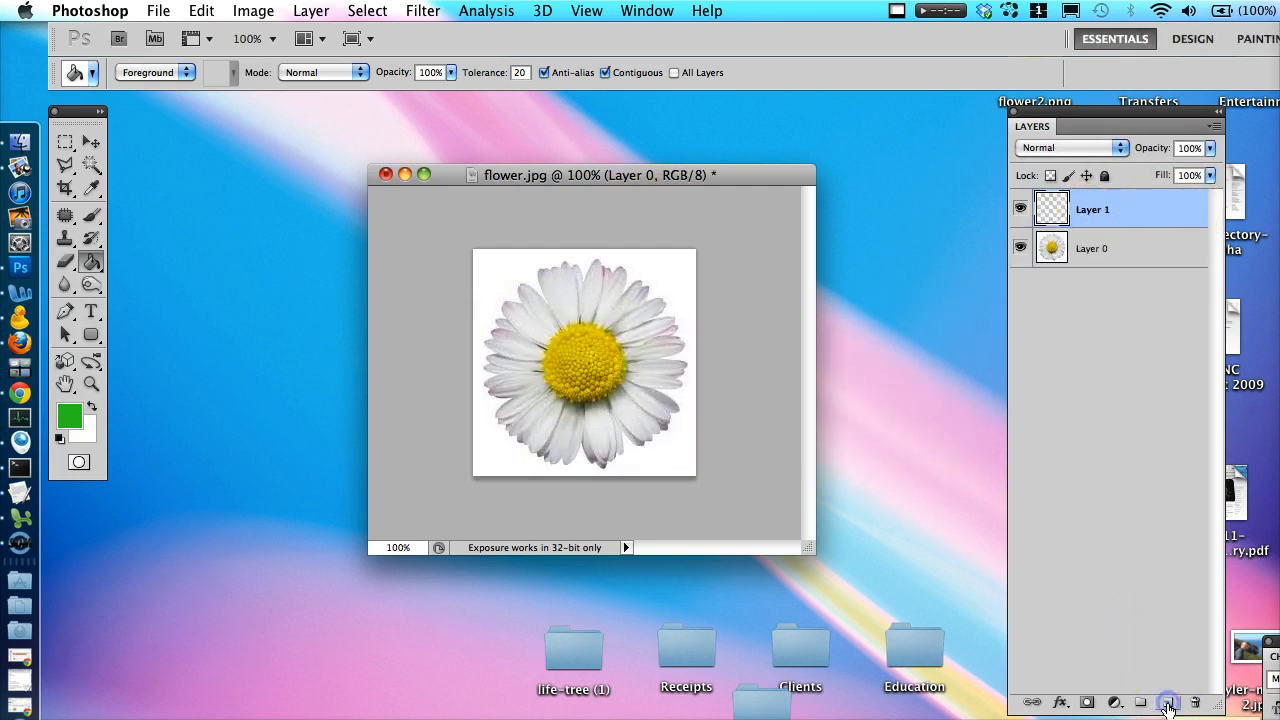
{"action": "left_click", "coordinate": [1168, 702]}
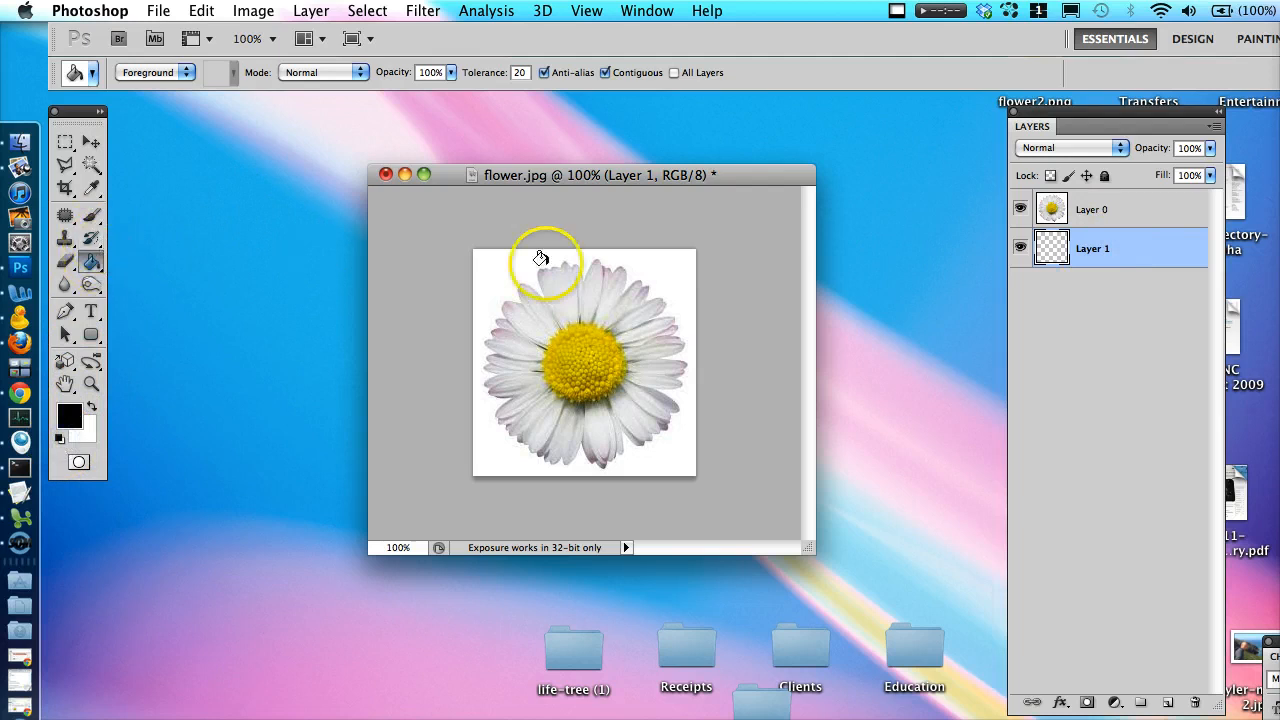
{"action": "left_click", "coordinate": [543, 258]}
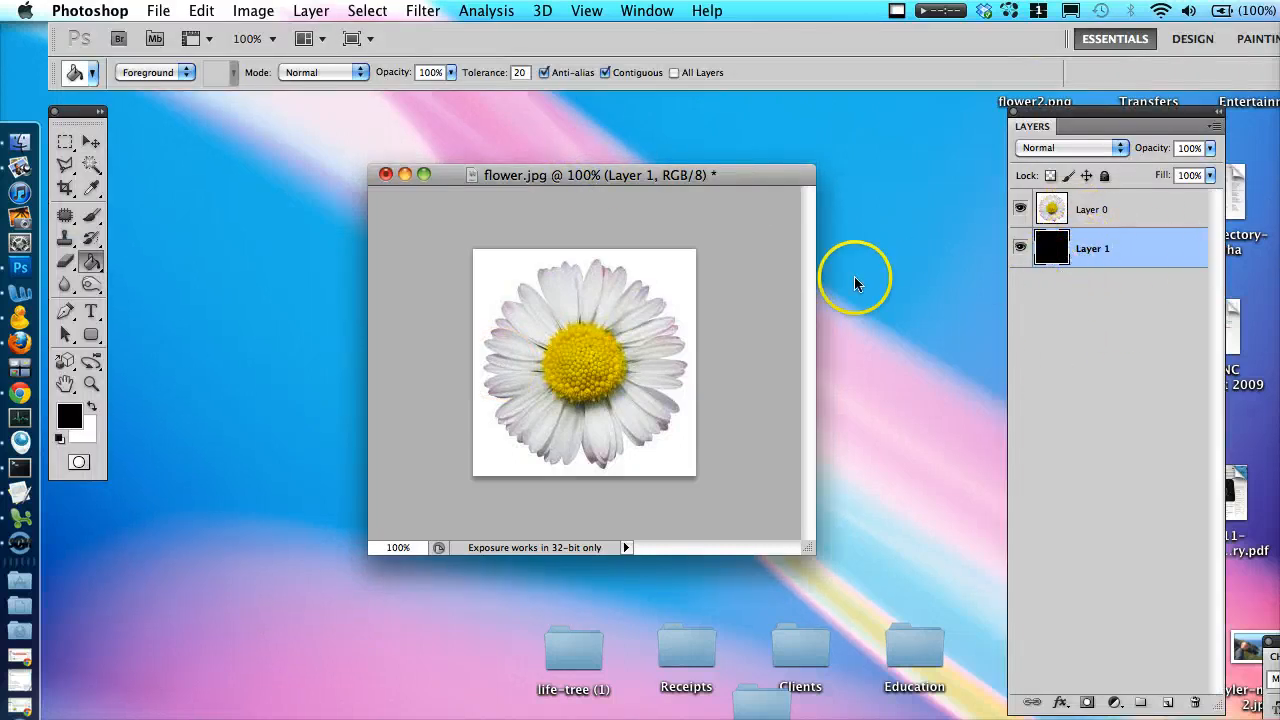
{"action": "left_click", "coordinate": [1092, 209]}
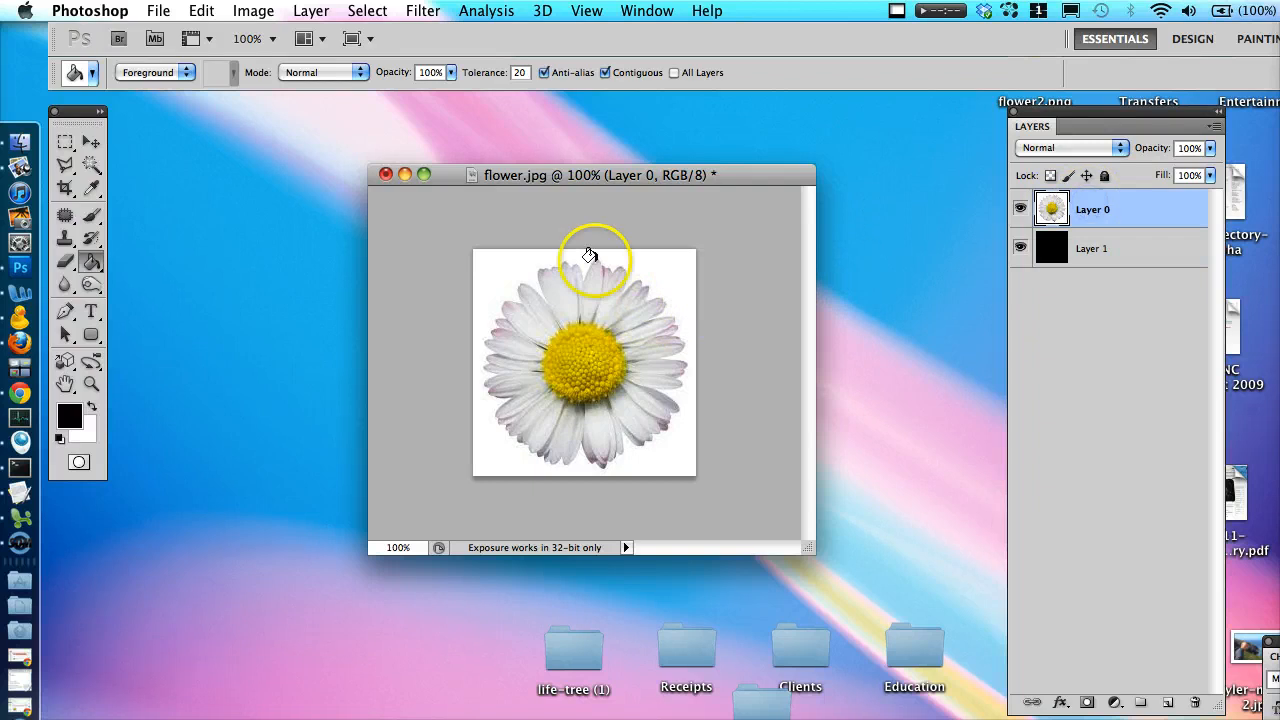
{"action": "mouse_move", "coordinate": [777, 292]}
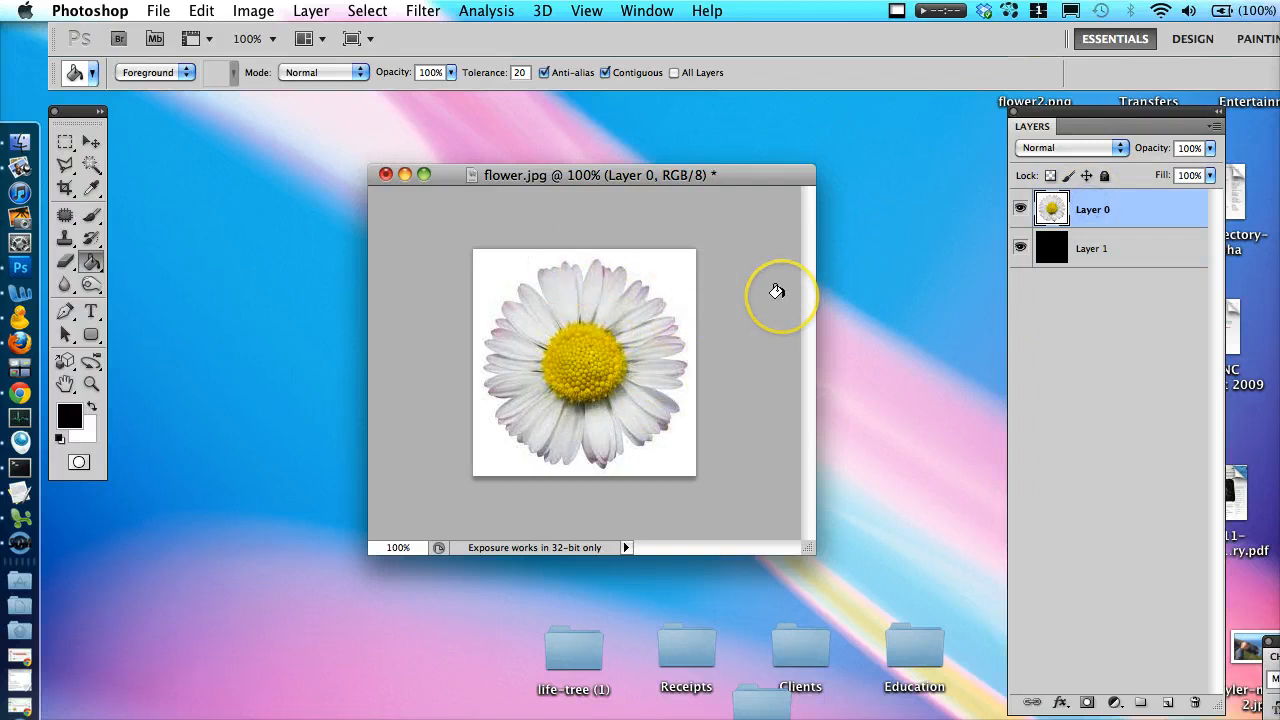
{"action": "mouse_move", "coordinate": [591, 215]}
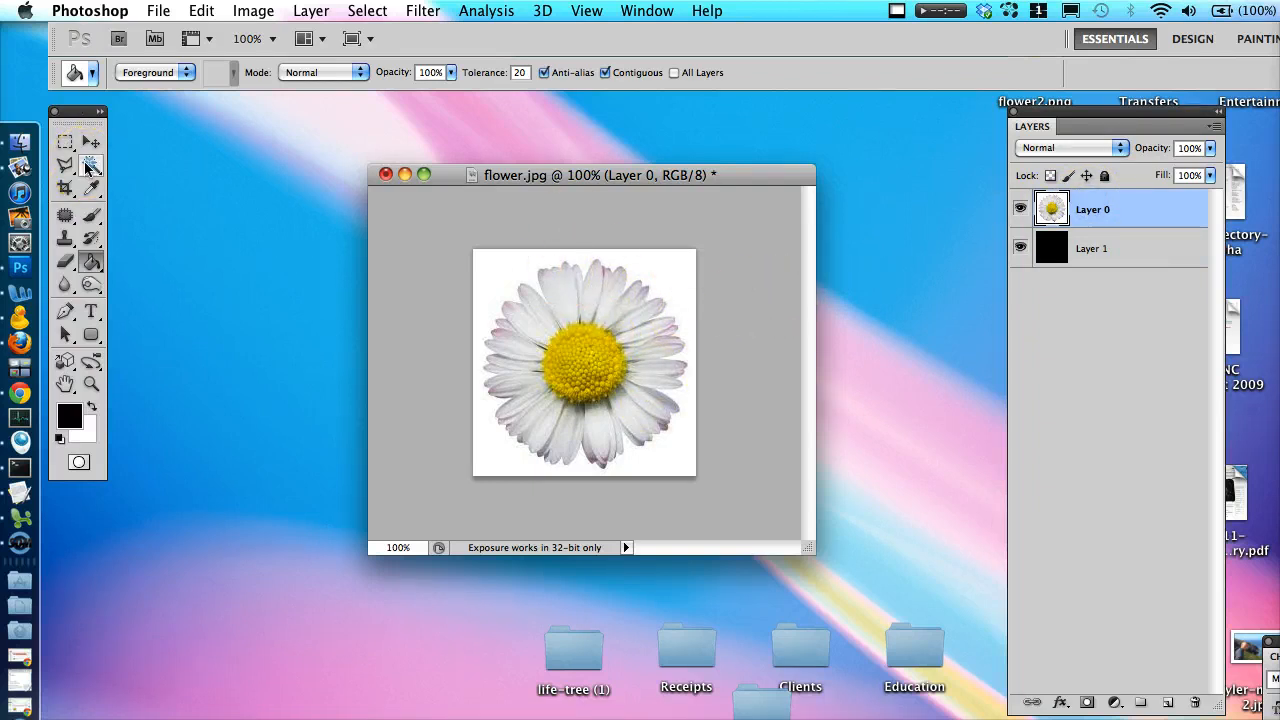
Step: Pick the Magic Wand, test-select the white background, set Tolerance 60, then deselect
{"action": "left_click", "coordinate": [90, 166]}
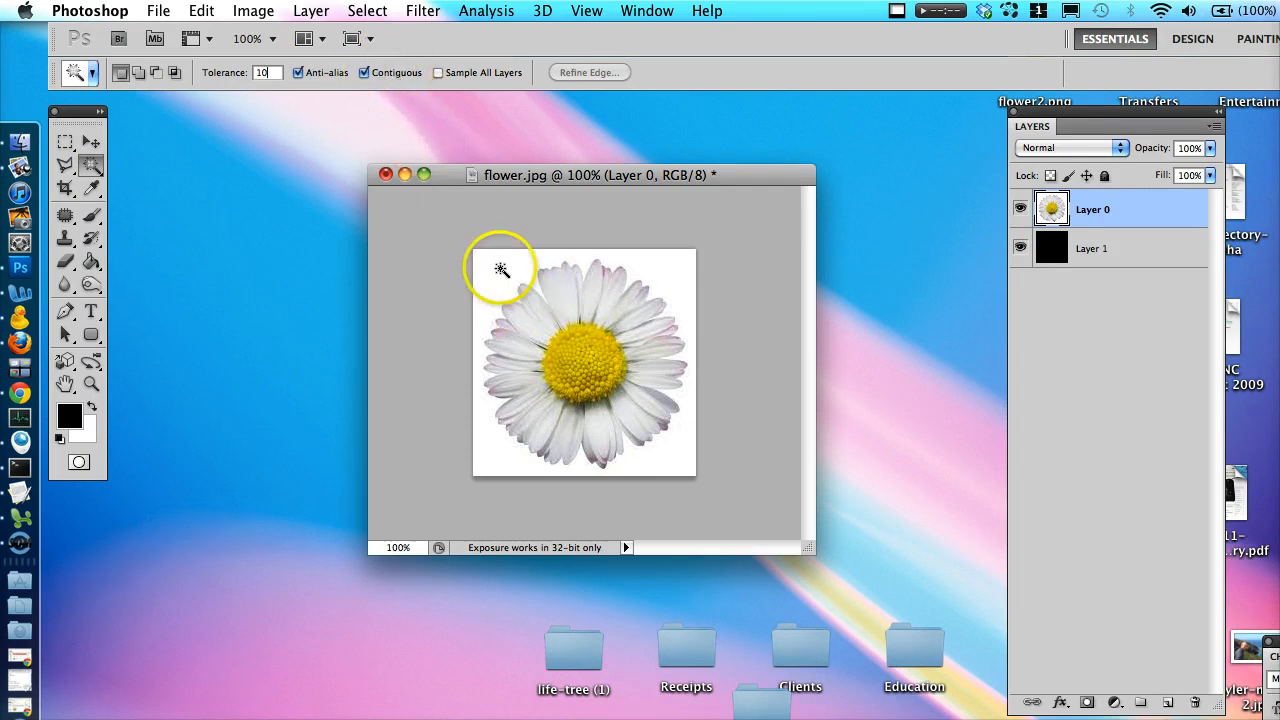
{"action": "left_click", "coordinate": [501, 268]}
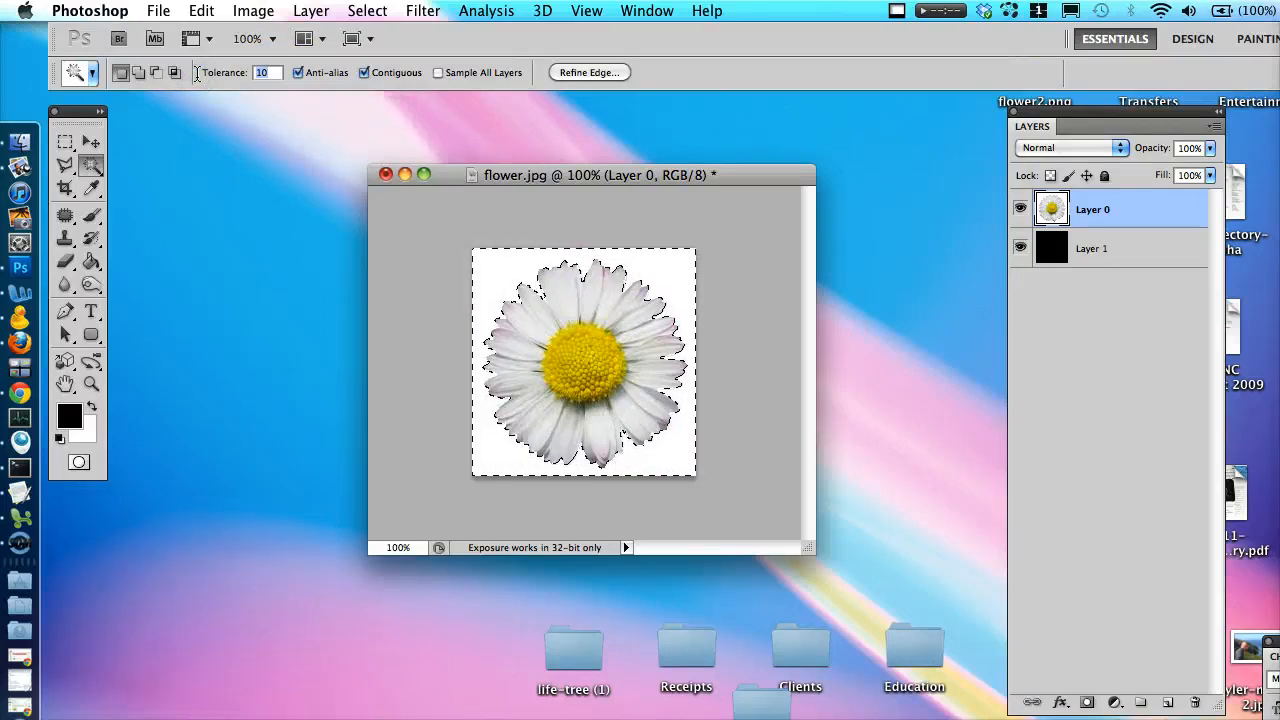
{"action": "type", "text": "60"}
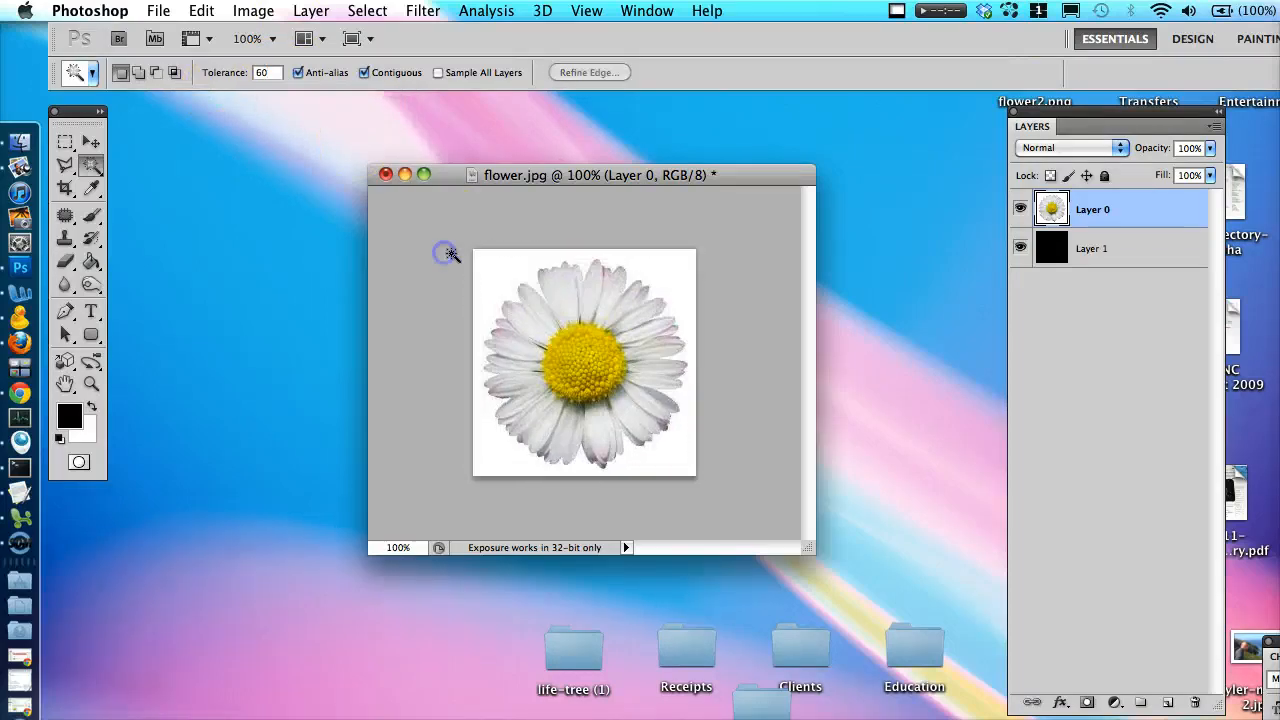
{"action": "left_click", "coordinate": [610, 315]}
{"action": "type", "text": "10"}
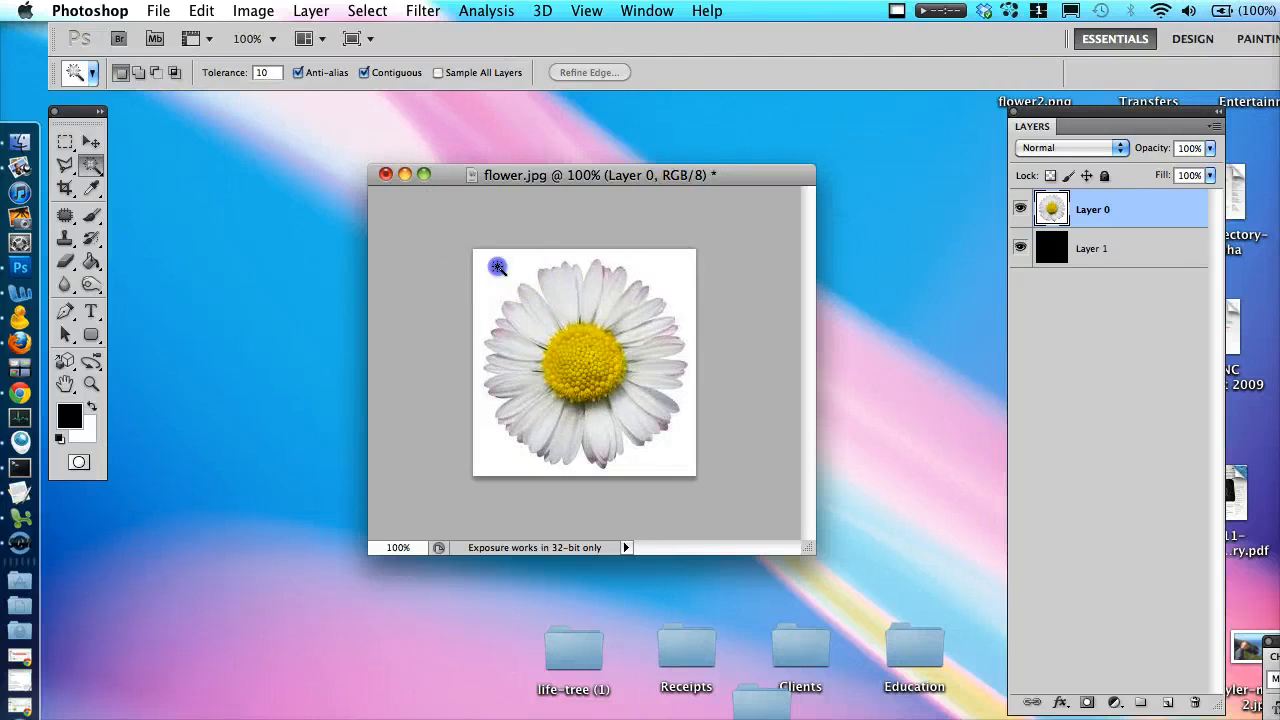
Step: Select and delete the white around the daisy, then drop the selection
{"action": "left_click", "coordinate": [498, 266]}
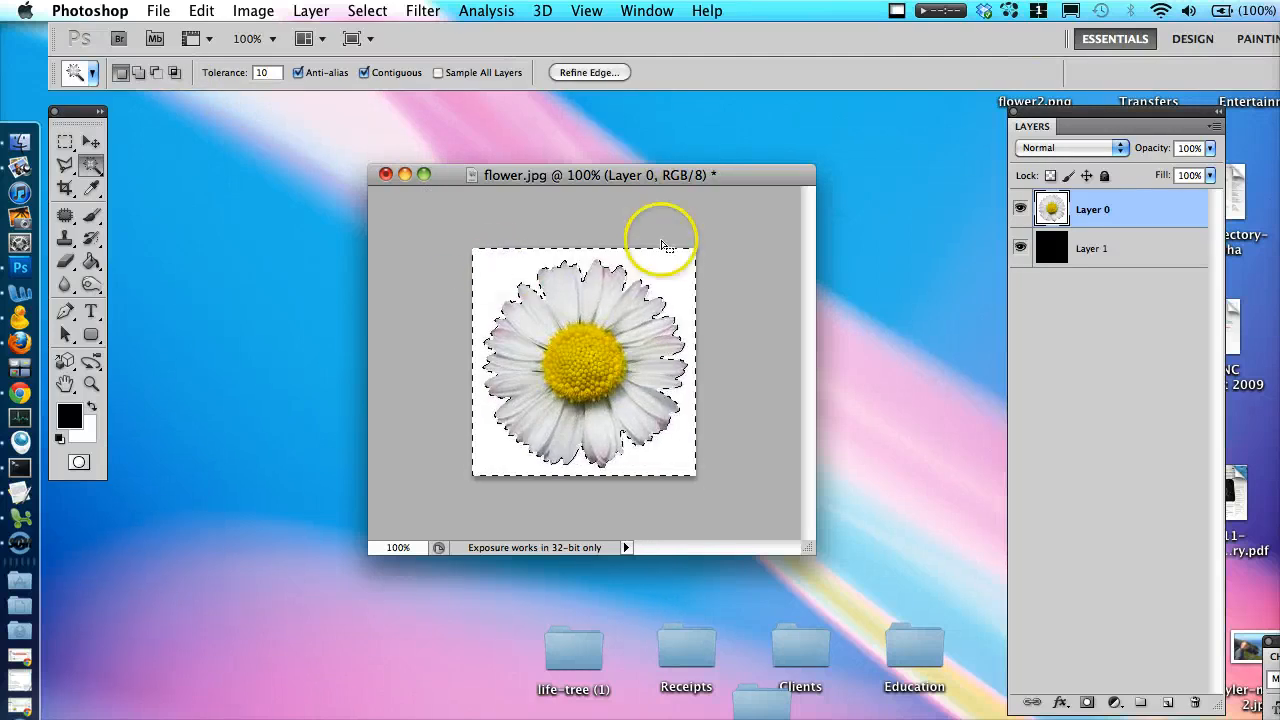
{"action": "left_click", "coordinate": [420, 230]}
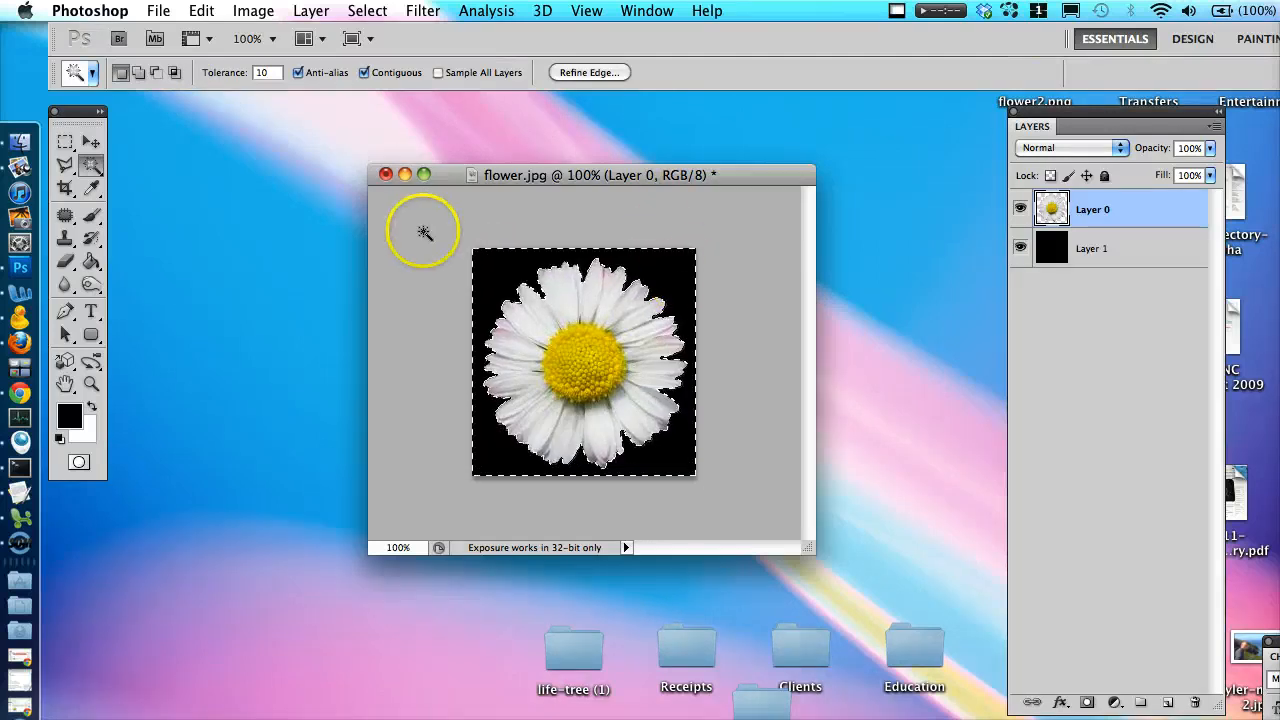
{"action": "left_click", "coordinate": [65, 141]}
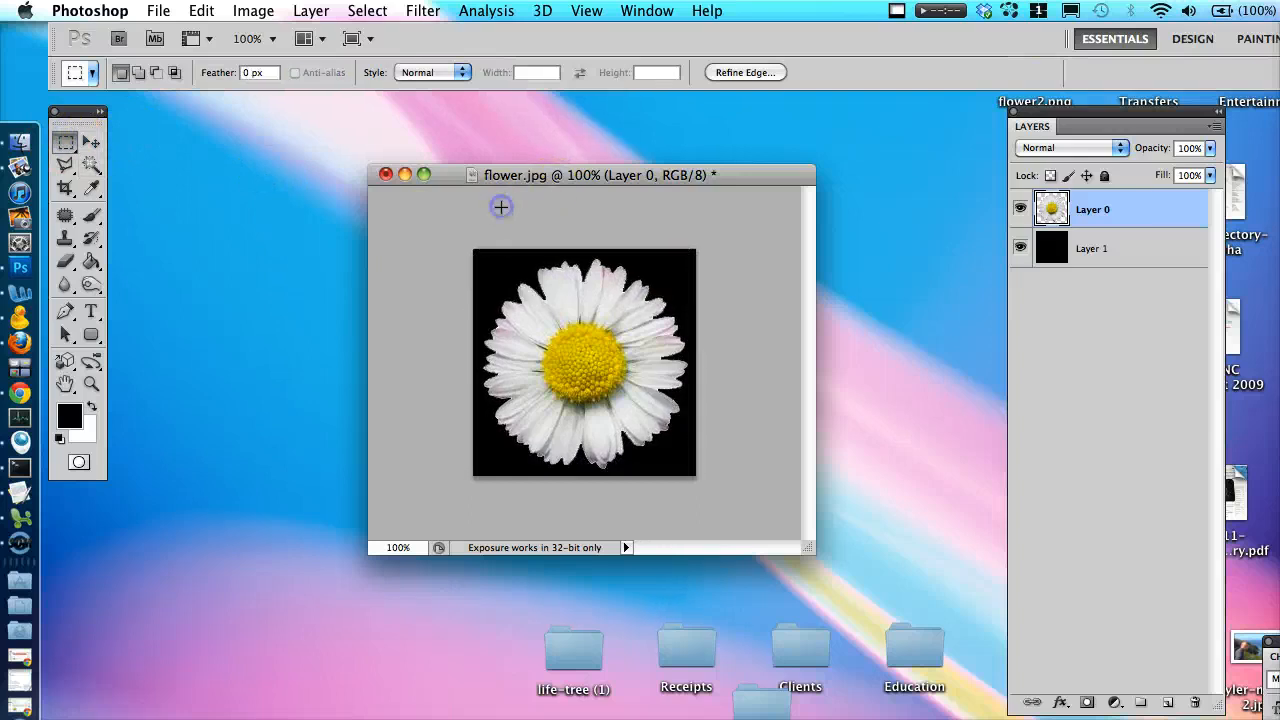
{"action": "left_click", "coordinate": [1091, 247]}
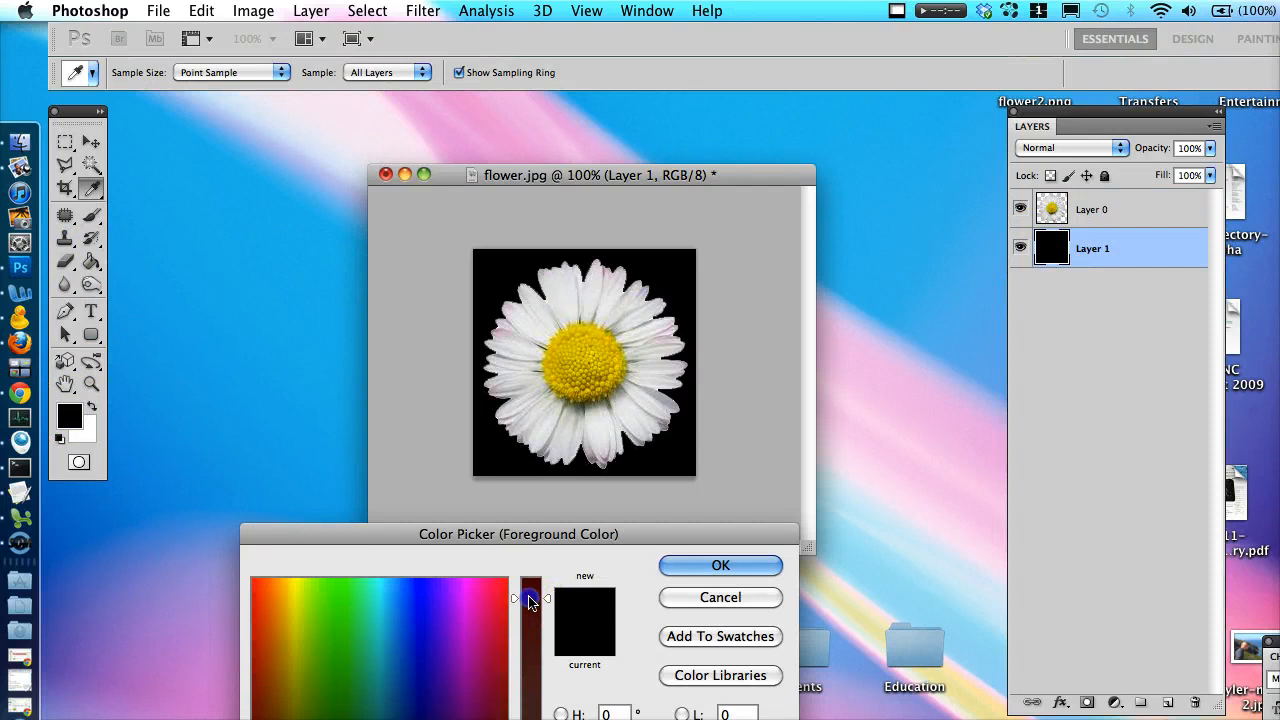
Step: Choose purple as the foreground colour and work on the layers behind the daisy
{"action": "left_click", "coordinate": [448, 645]}
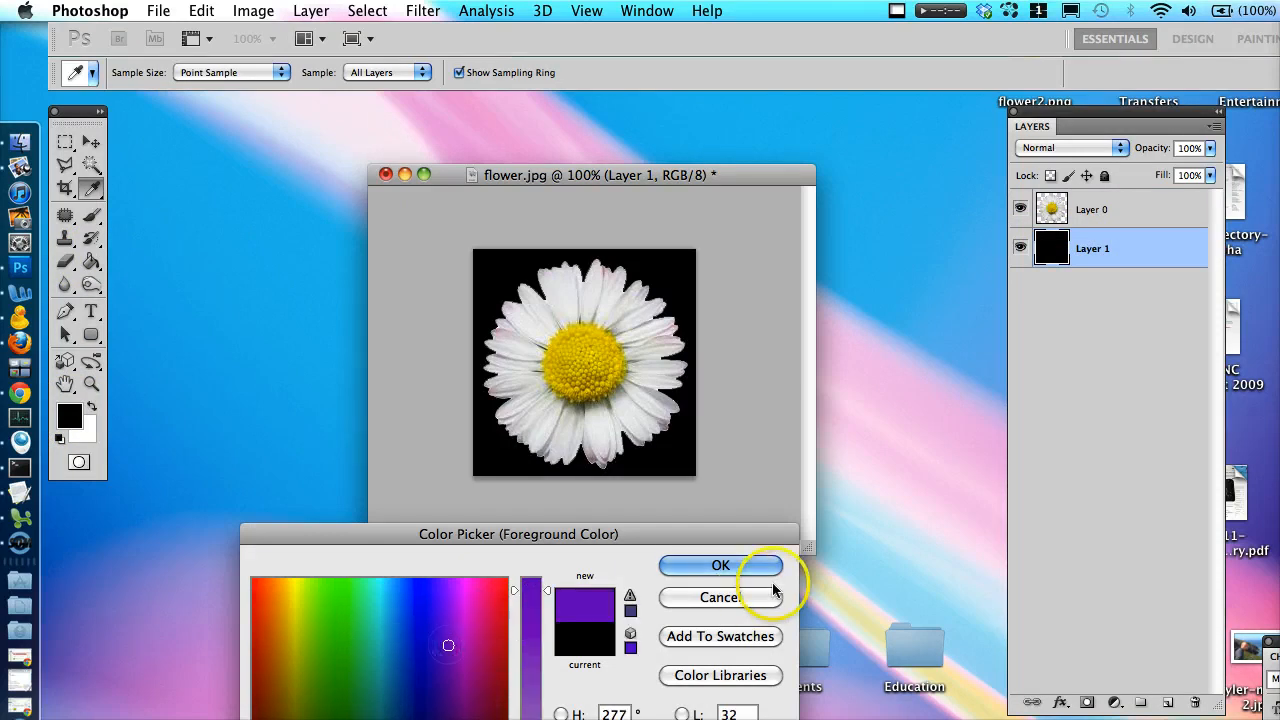
{"action": "left_click", "coordinate": [720, 565]}
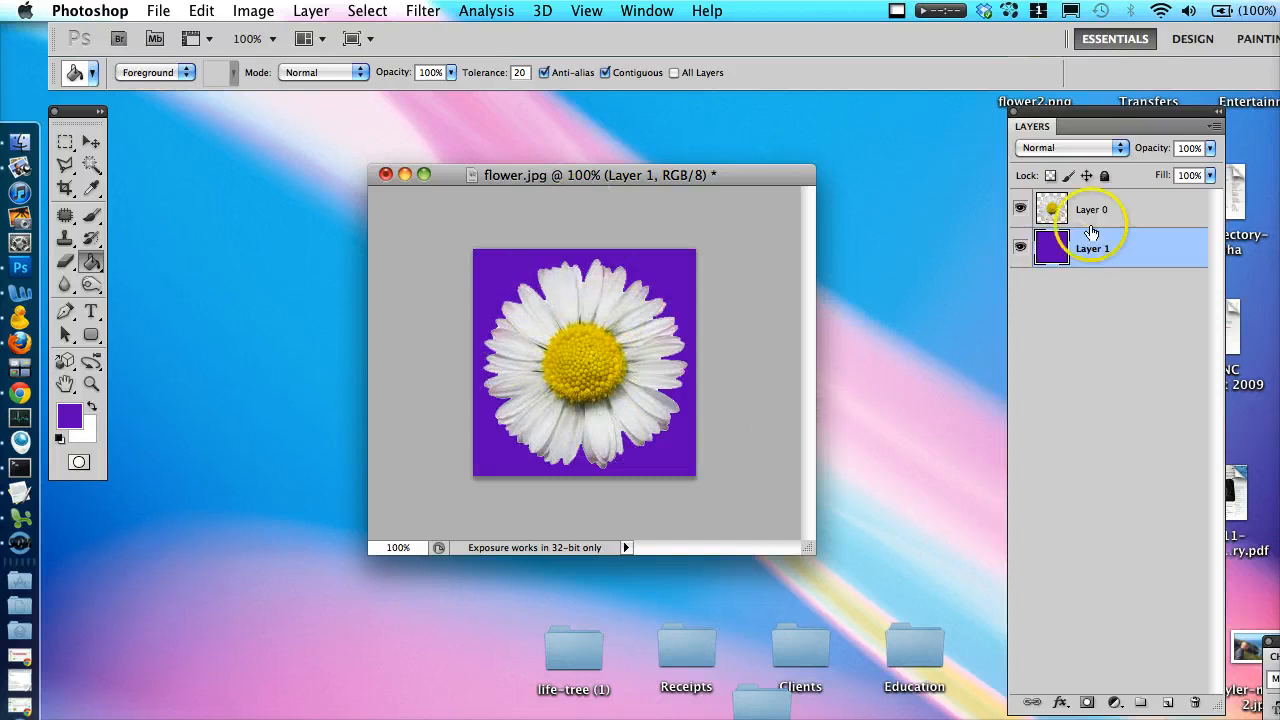
{"action": "left_click", "coordinate": [1091, 209]}
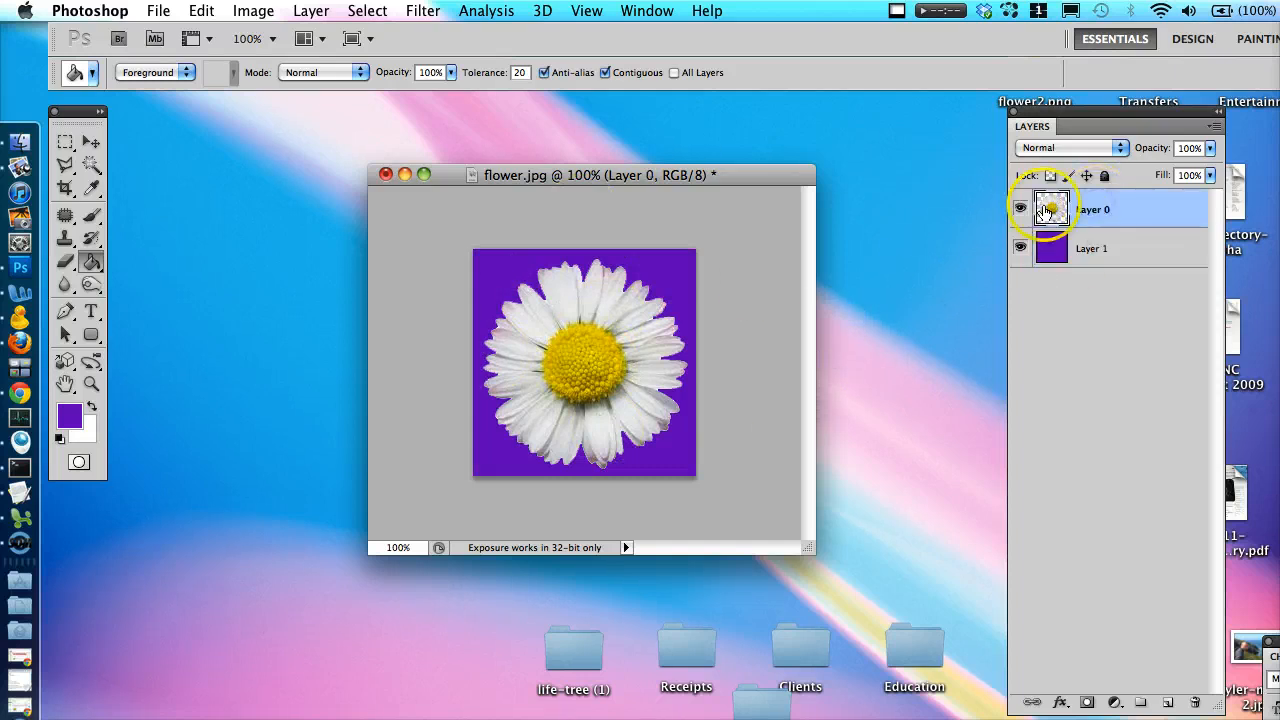
{"action": "left_click", "coordinate": [1092, 248]}
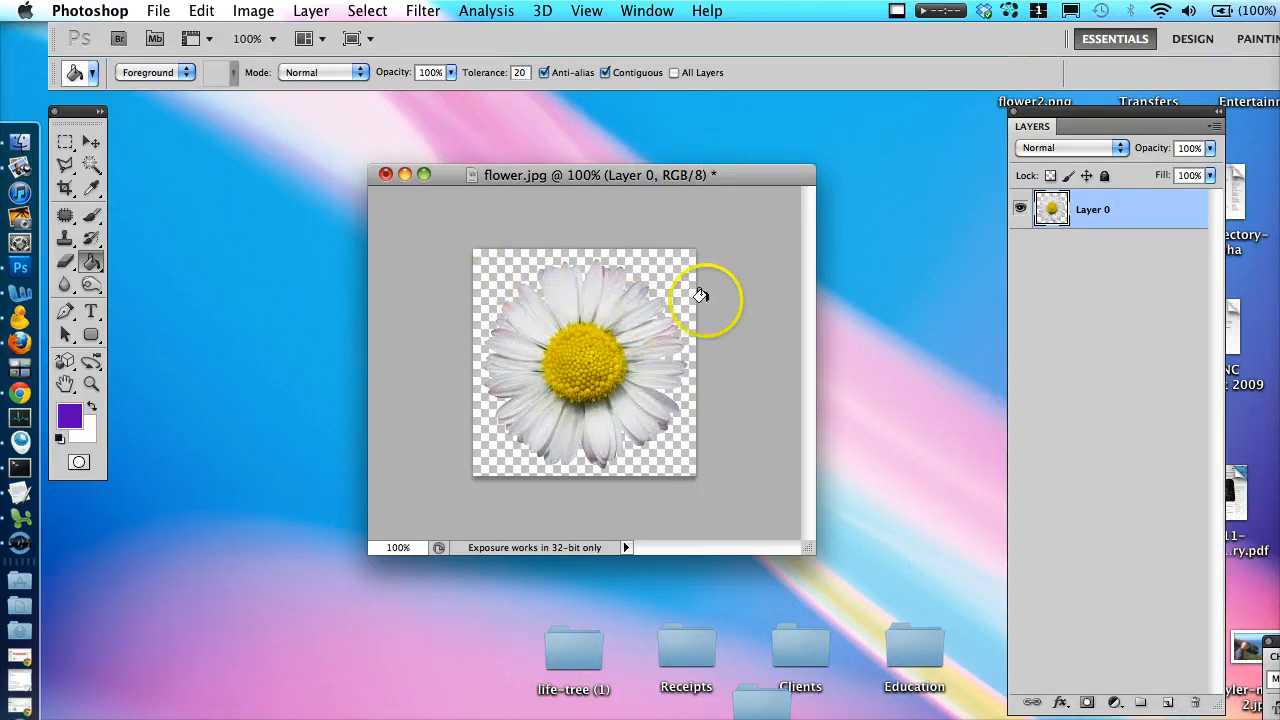
{"action": "mouse_move", "coordinate": [532, 357]}
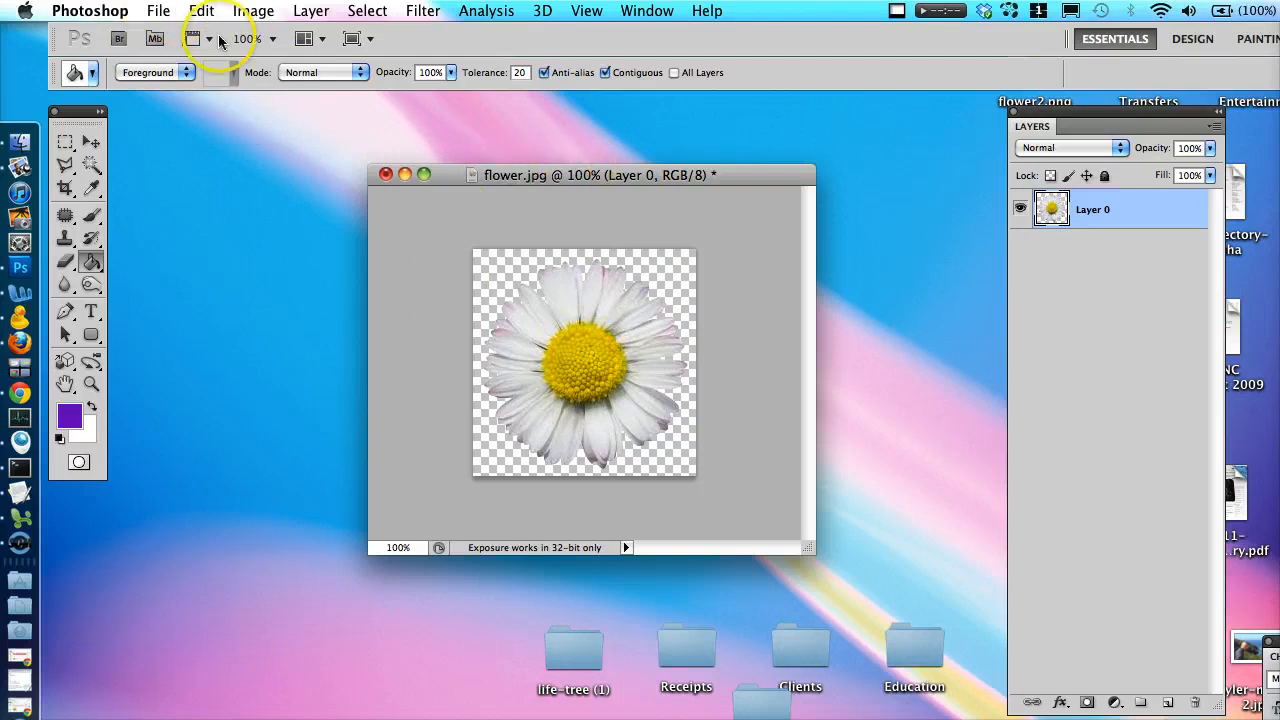
Step: Open the File menu to reach Save for Web & Devices
{"action": "left_click", "coordinate": [158, 11]}
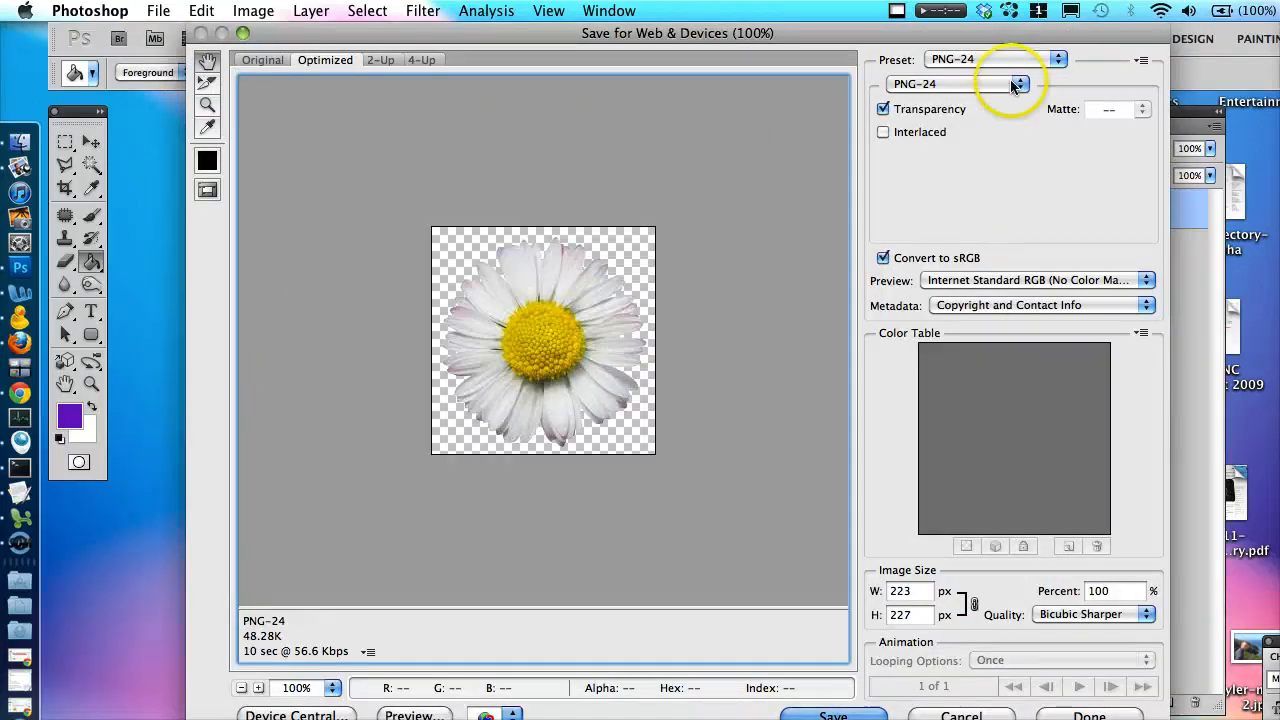
Step: Compare JPEG, switch to PNG-24 with Transparency checked, and save the image
{"action": "left_click", "coordinate": [1018, 84]}
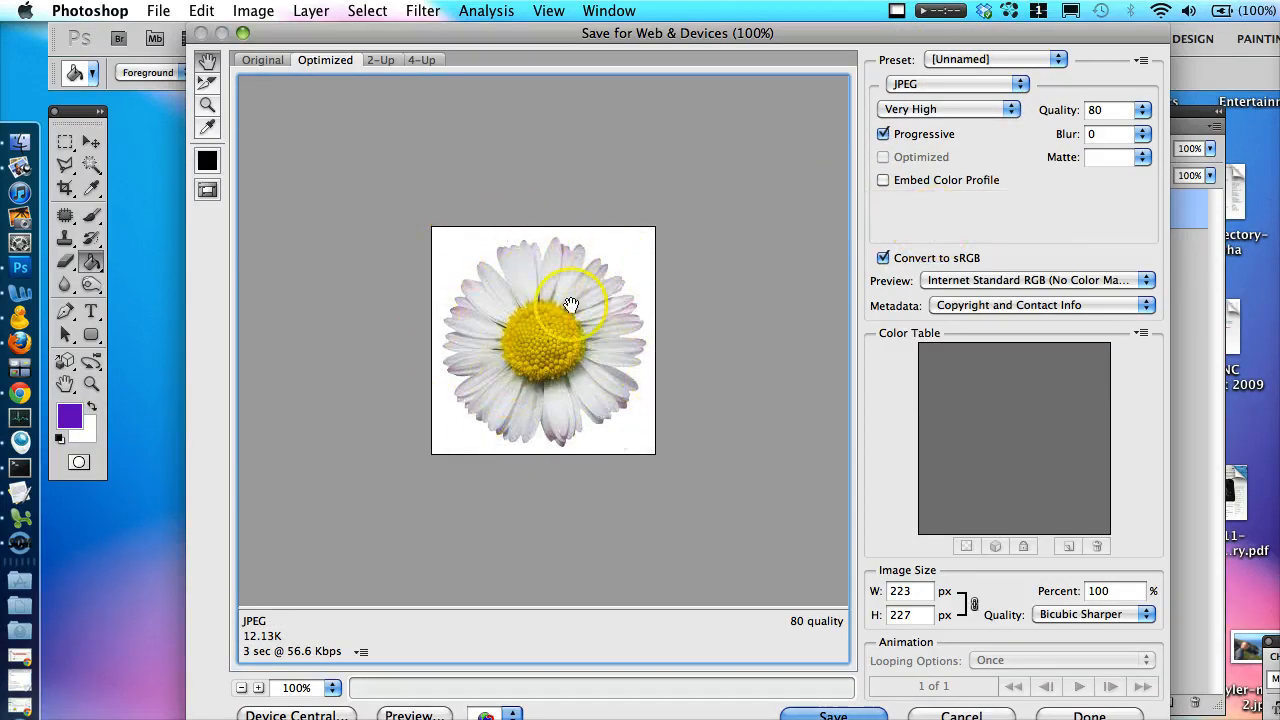
{"action": "left_click", "coordinate": [955, 83]}
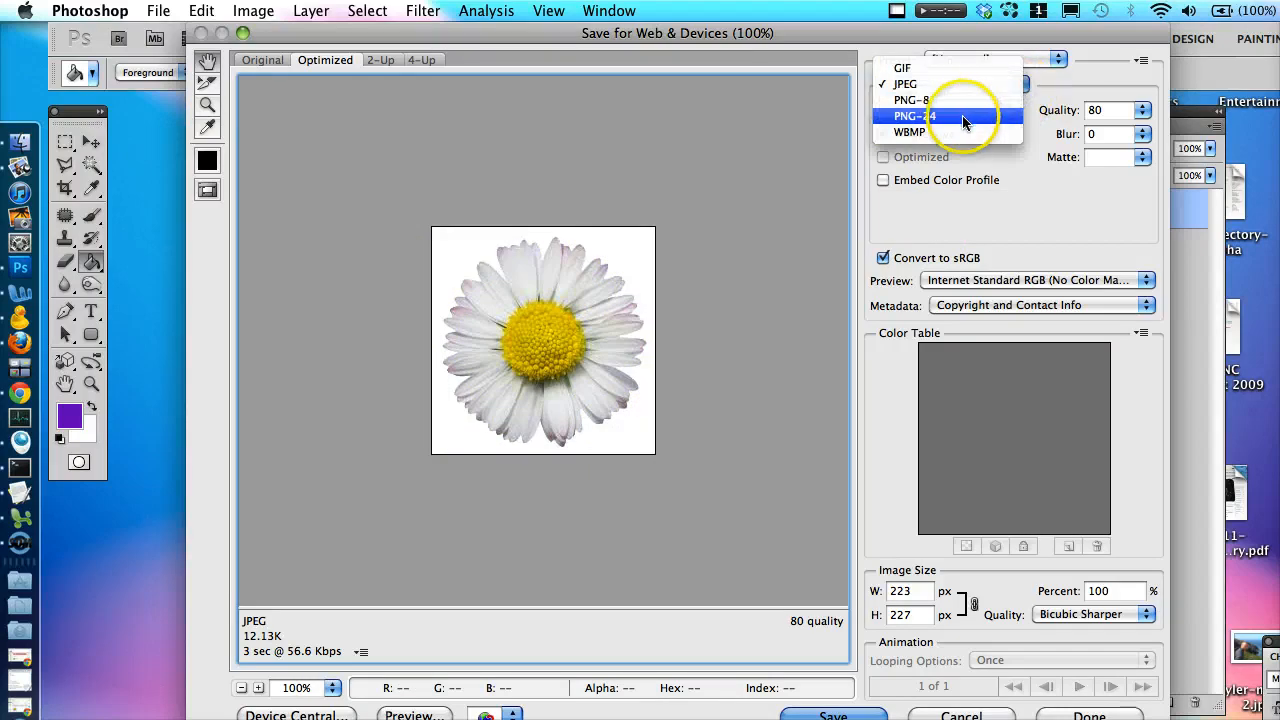
{"action": "left_click", "coordinate": [912, 116]}
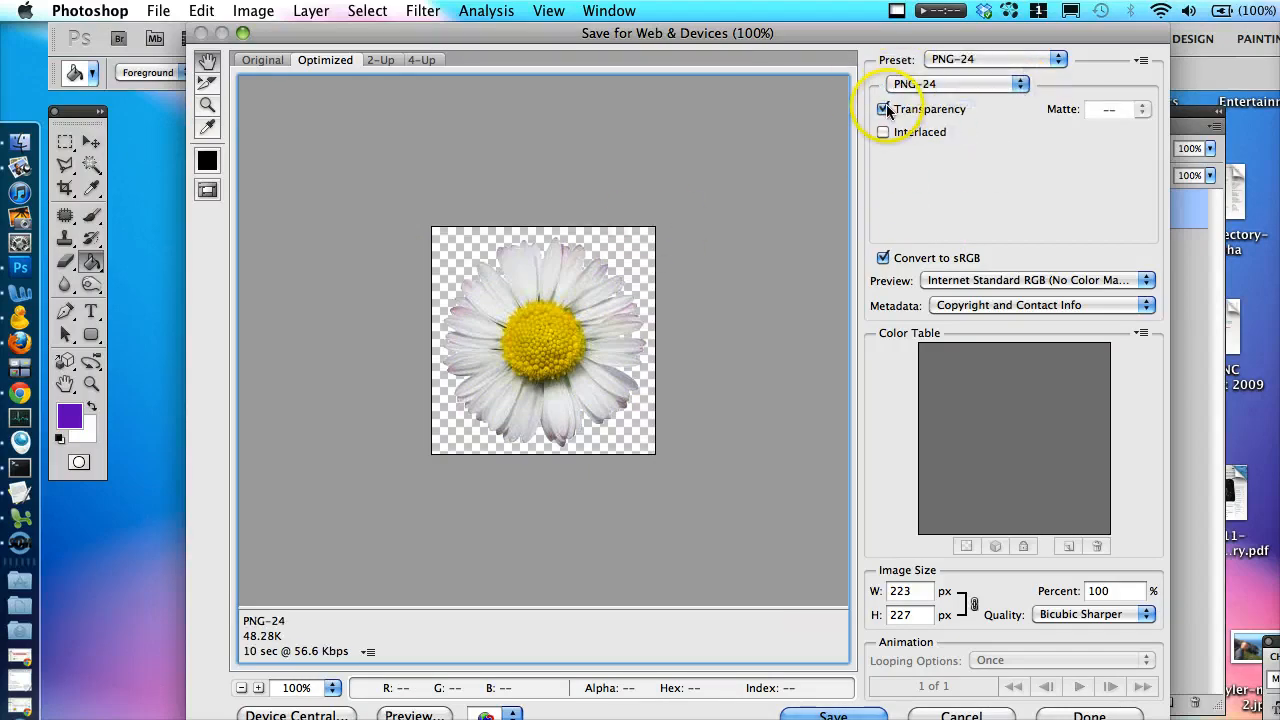
{"action": "left_click", "coordinate": [883, 109]}
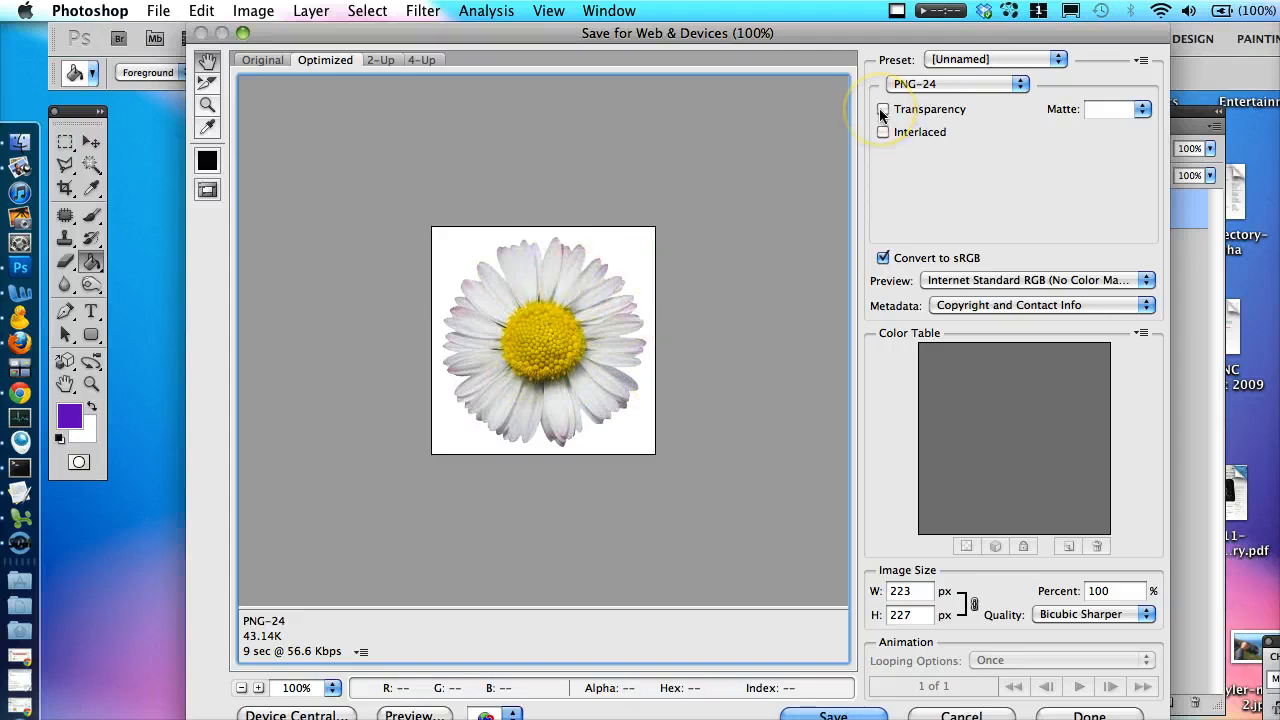
{"action": "left_click", "coordinate": [883, 109]}
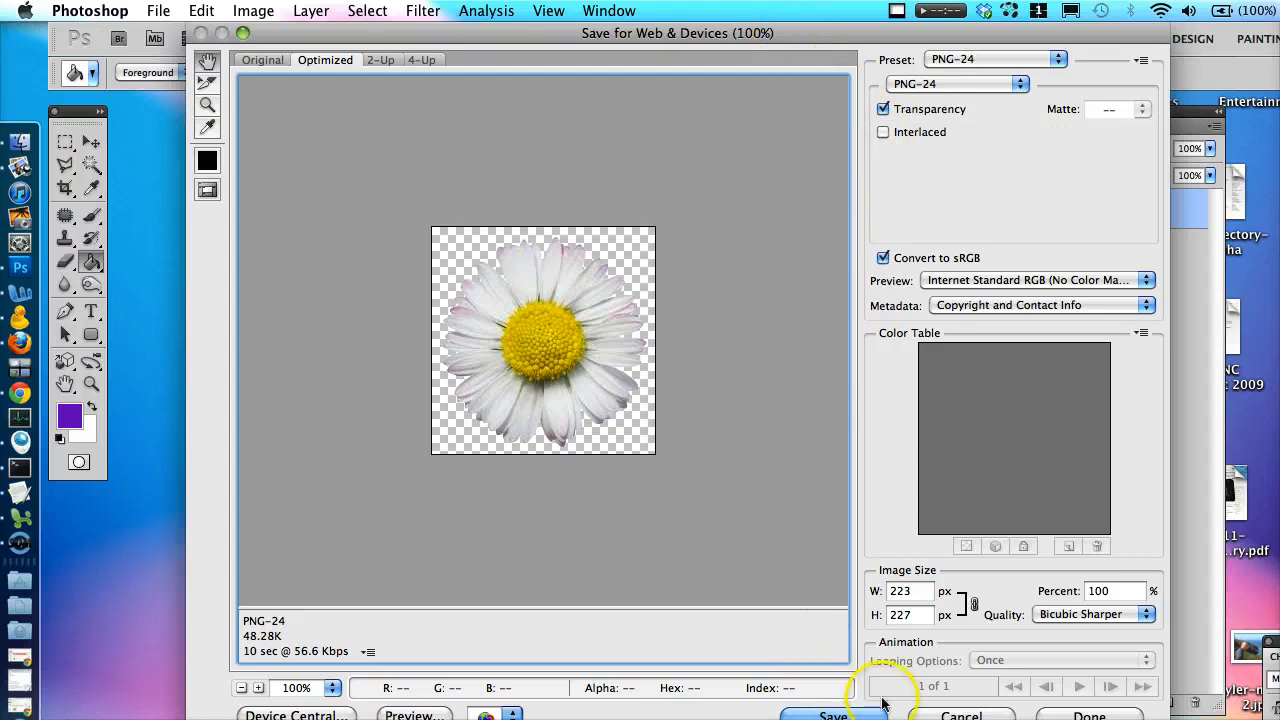
{"action": "left_click", "coordinate": [833, 714]}
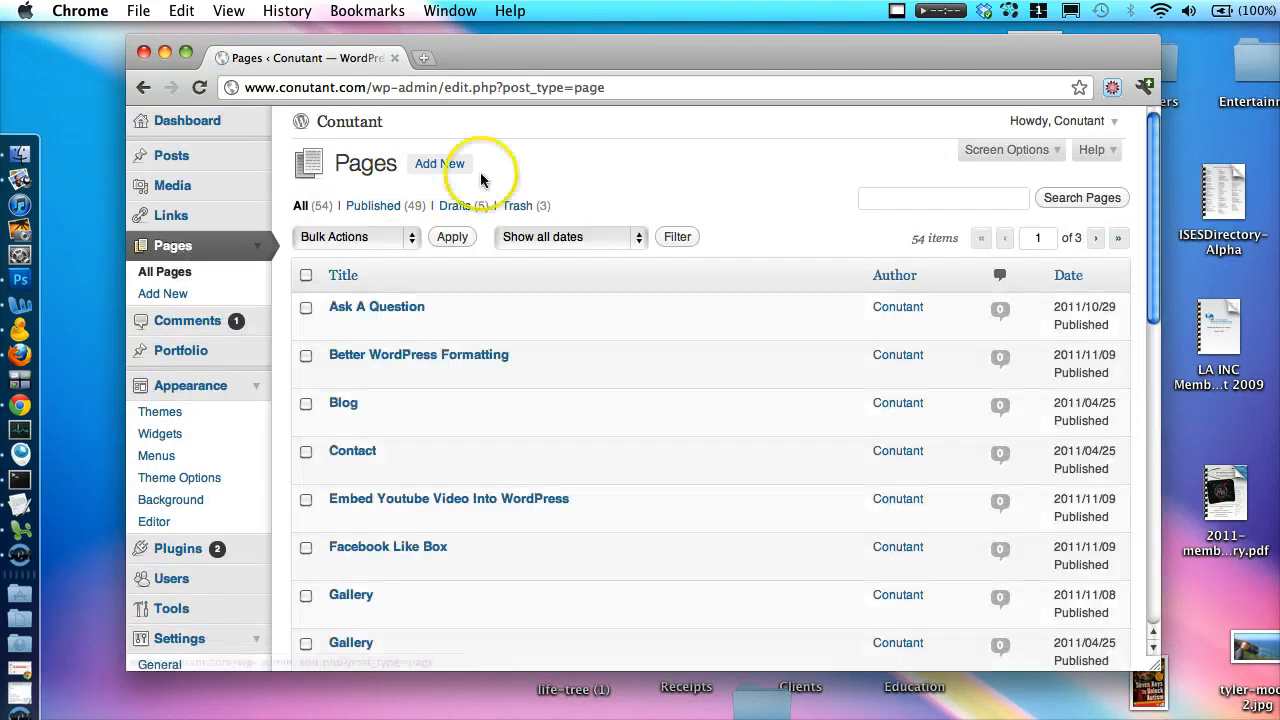
Step: Add a new page titled 'flower' and open the Add an Image dialog
{"action": "left_click", "coordinate": [439, 163]}
{"action": "type", "text": "flower"}
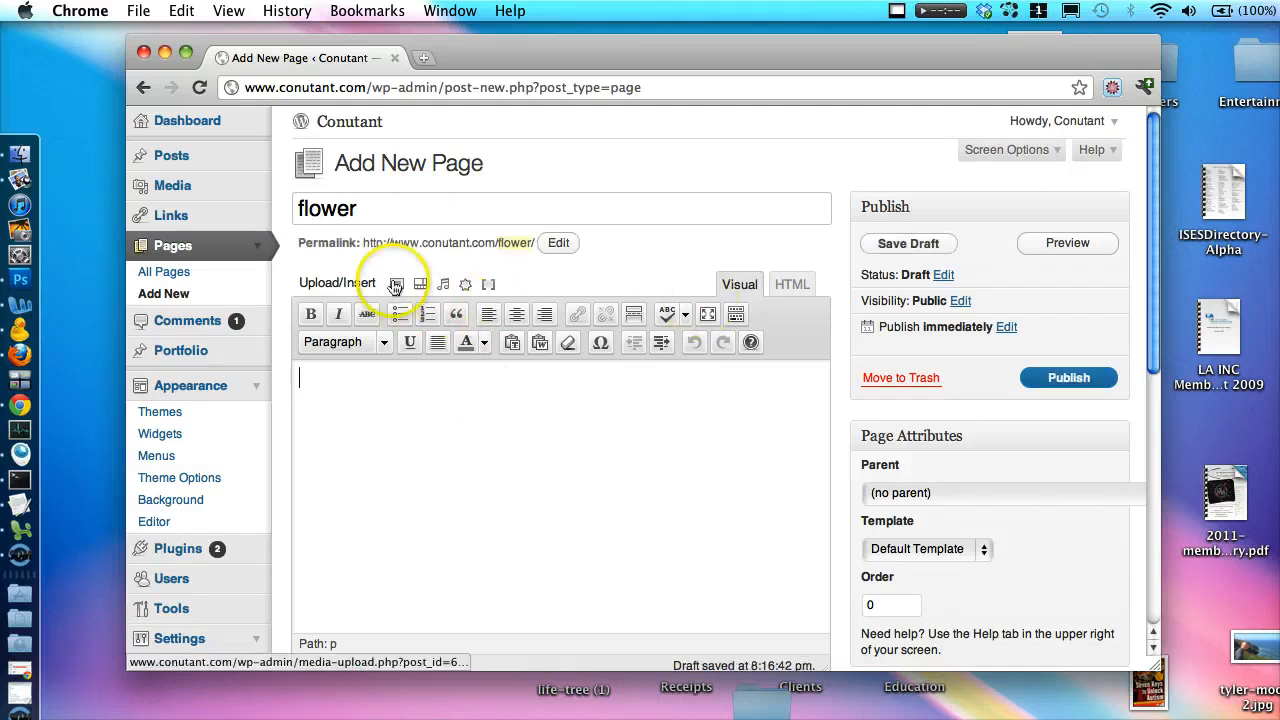
{"action": "left_click", "coordinate": [395, 284]}
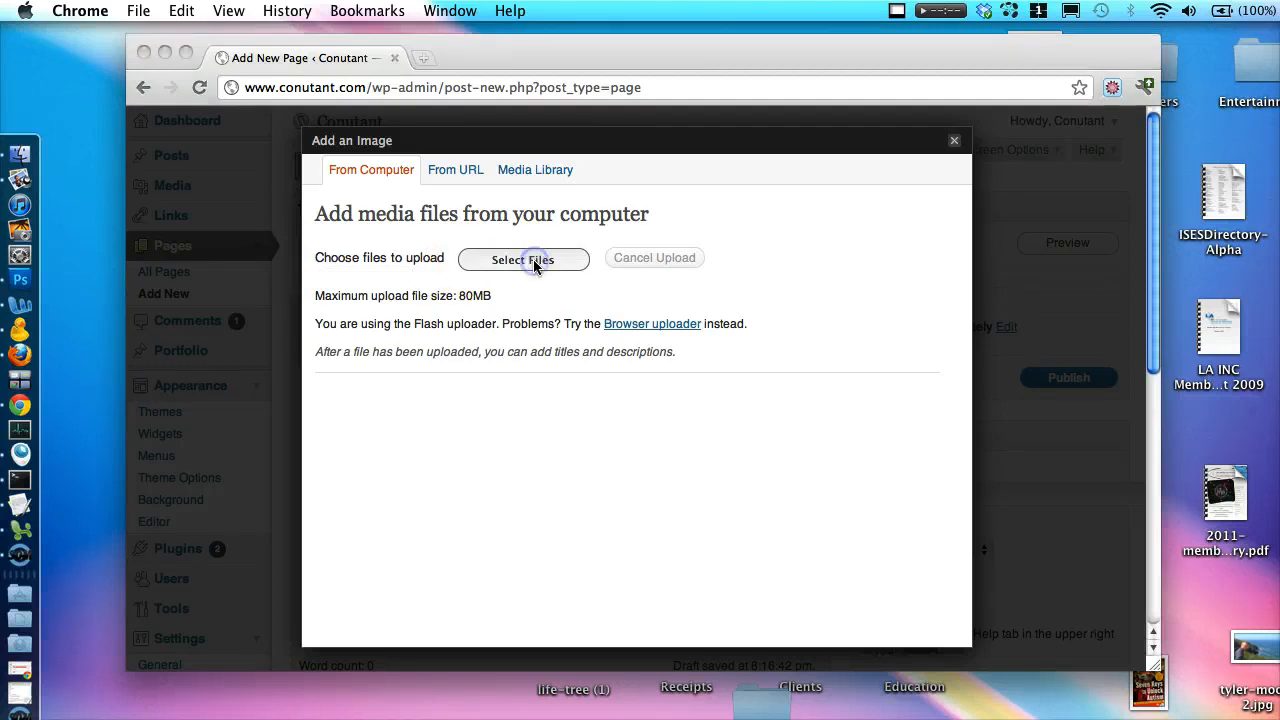
Step: Upload flower3.png and insert it at full size into the page
{"action": "left_click", "coordinate": [523, 258]}
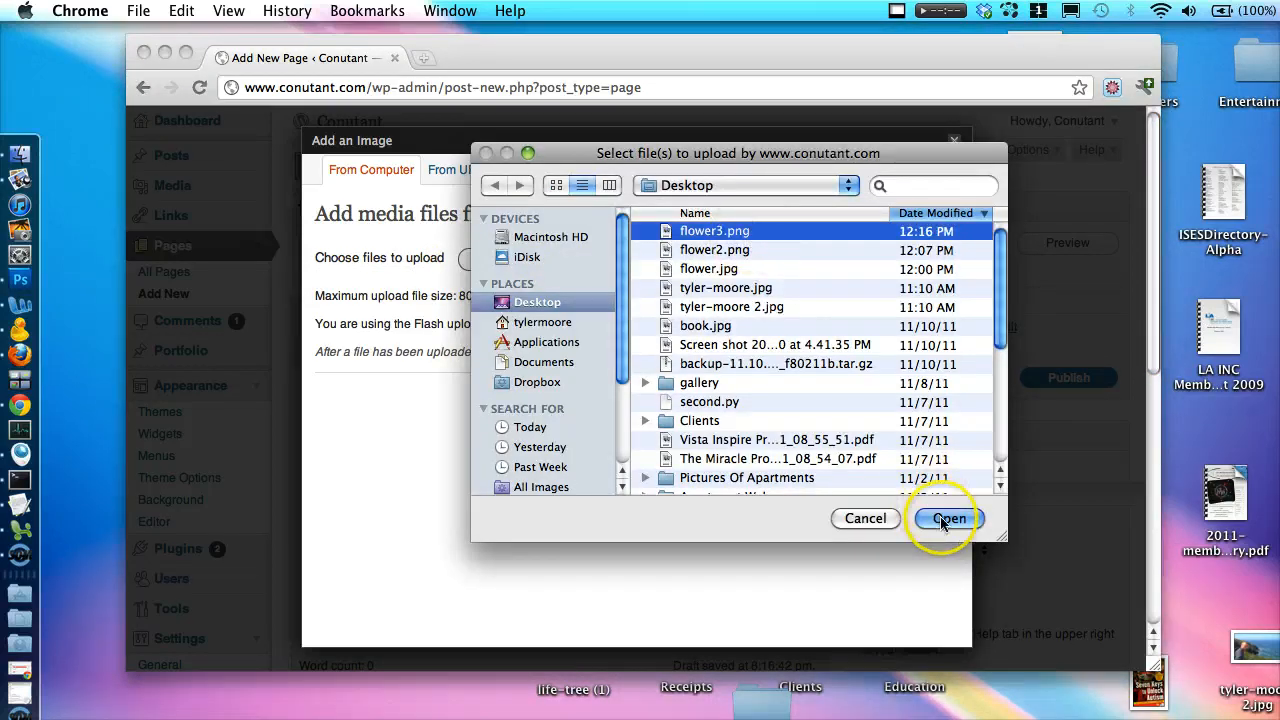
{"action": "left_click", "coordinate": [946, 518]}
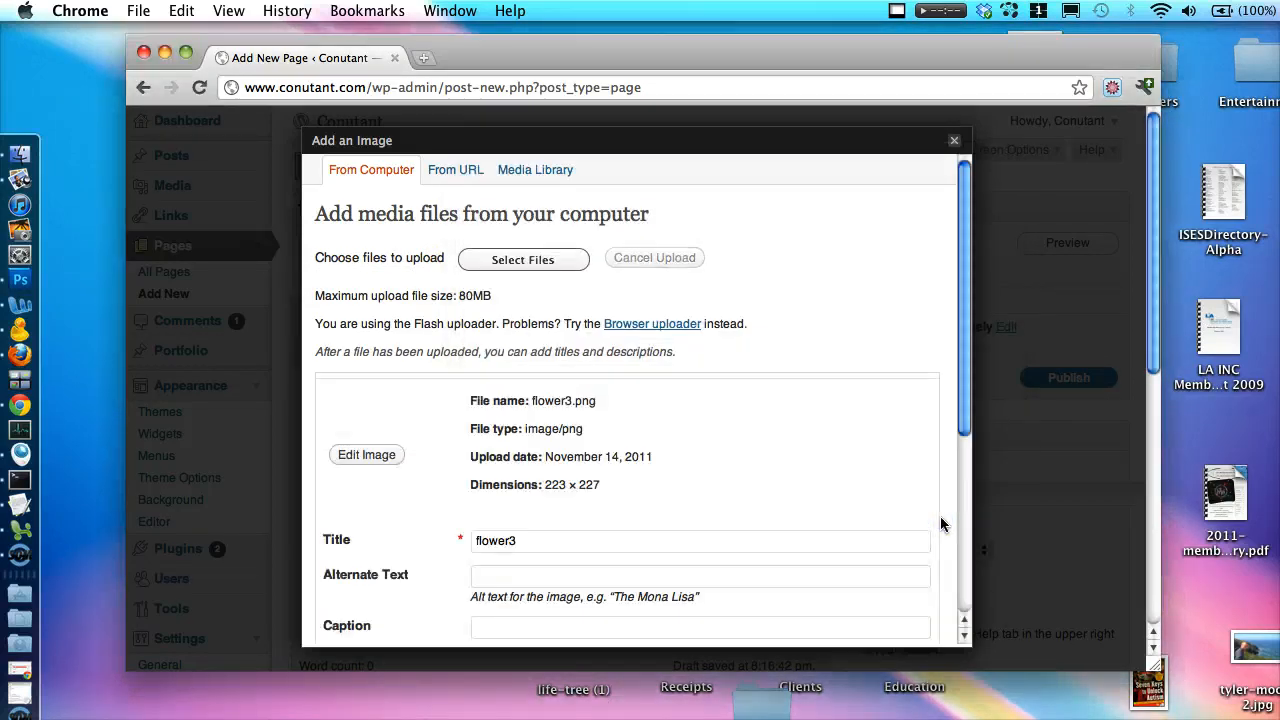
{"action": "scroll", "scroll_direction": "down", "scroll_amount": 3}
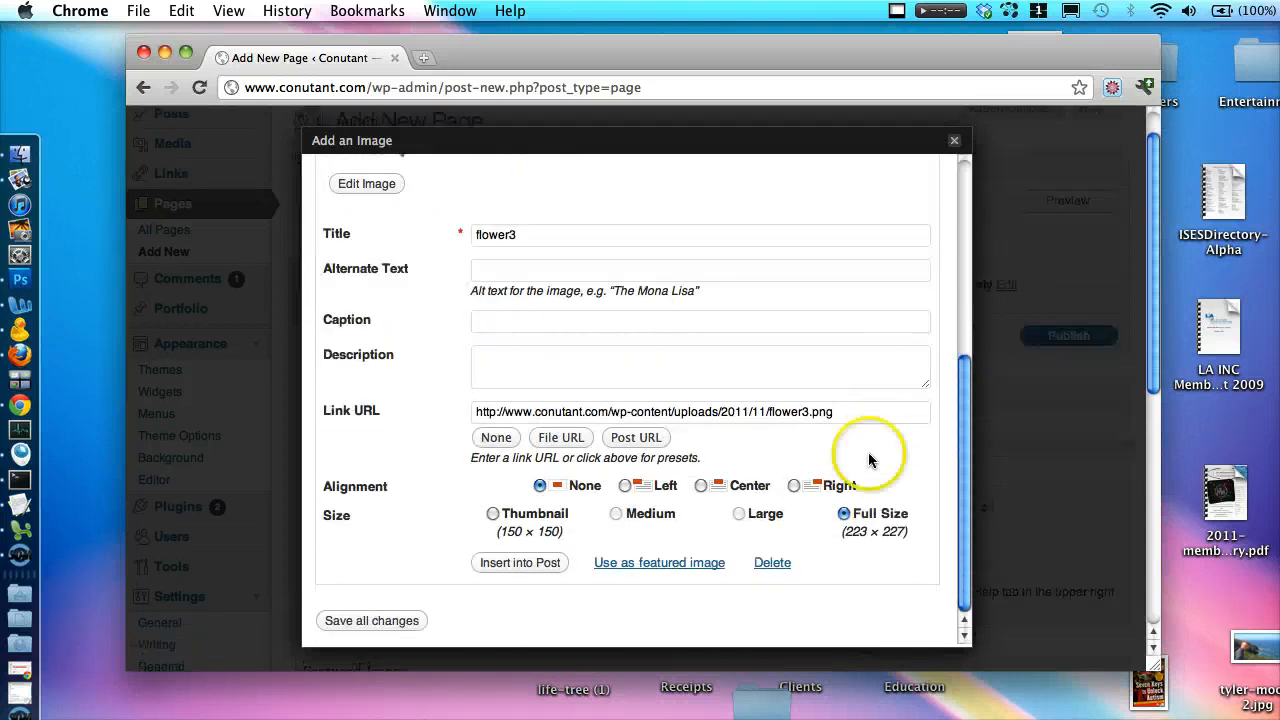
{"action": "left_click", "coordinate": [519, 562]}
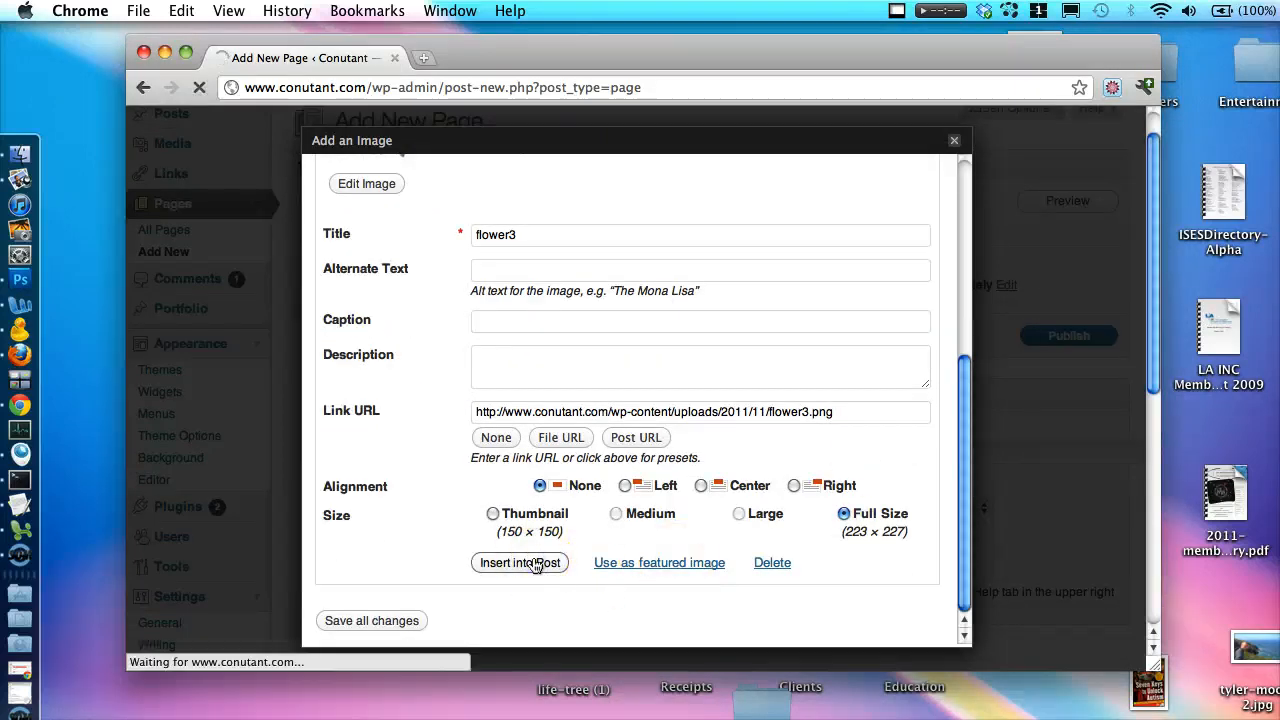
{"action": "left_click", "coordinate": [519, 562]}
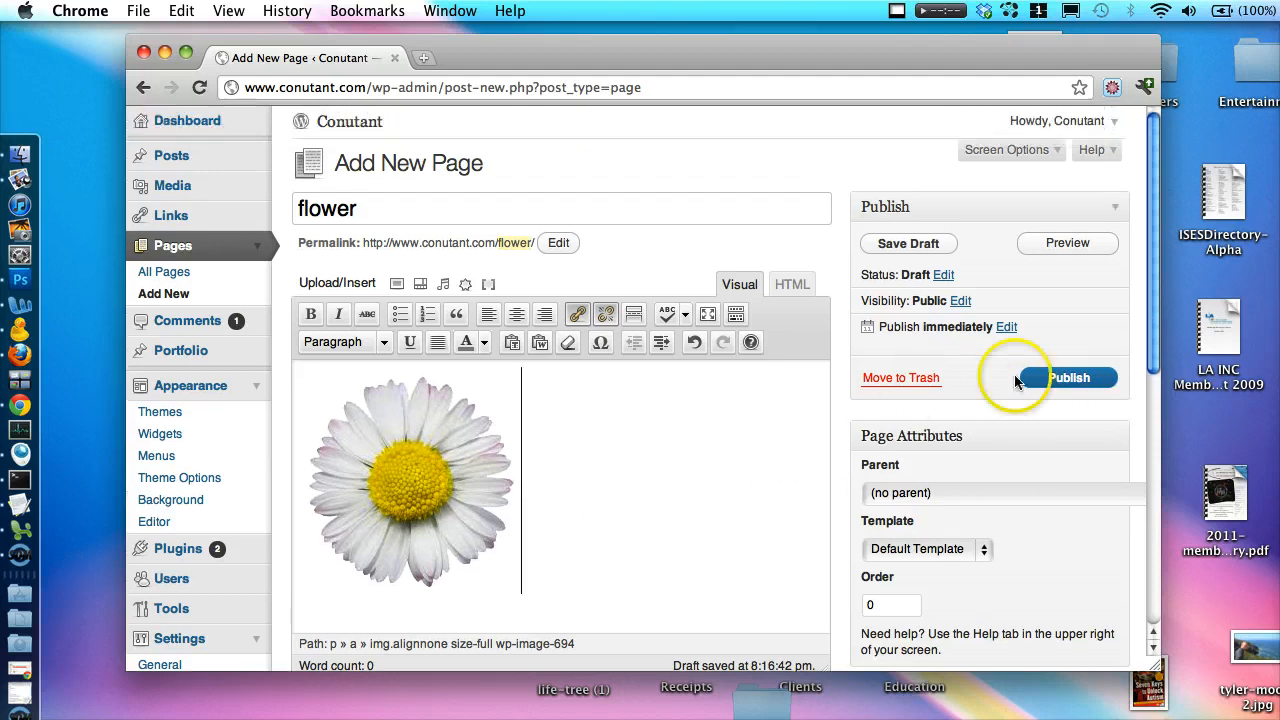
Step: Publish the WordPress 'flower' page, then switch to the other browser
{"action": "left_click", "coordinate": [1069, 377]}
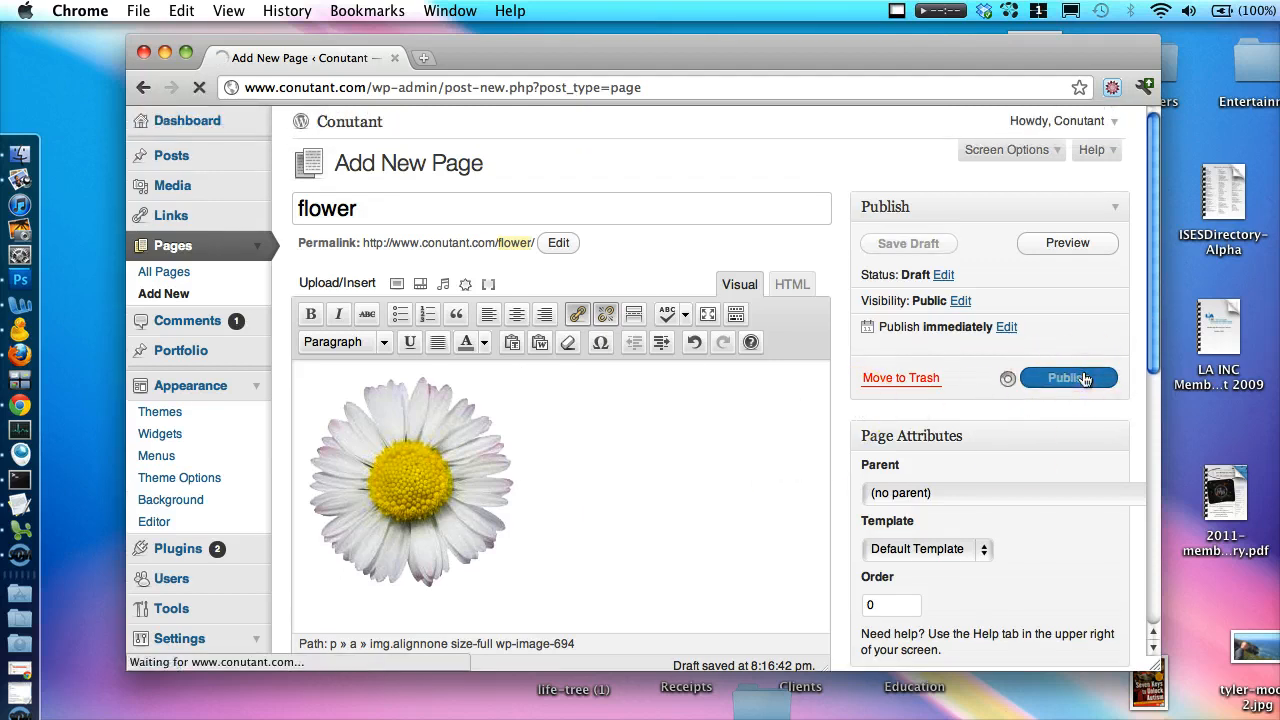
{"action": "left_click", "coordinate": [1068, 378]}
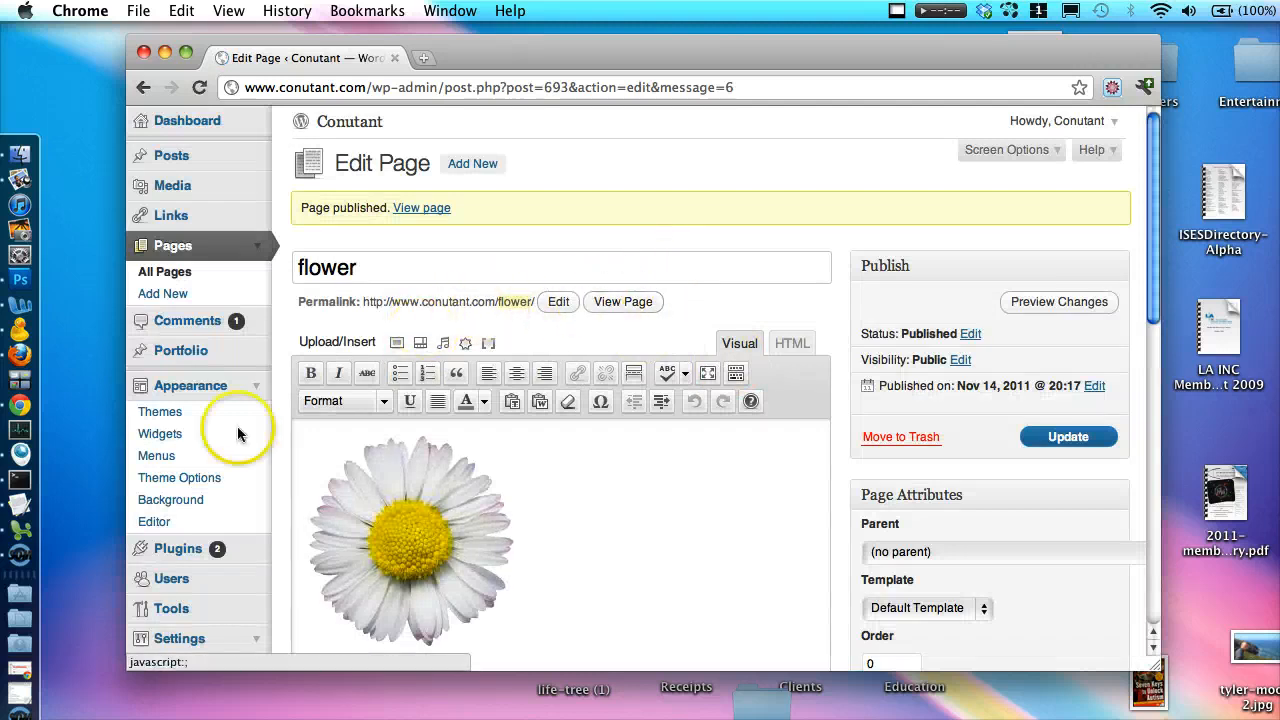
{"action": "left_click", "coordinate": [19, 278]}
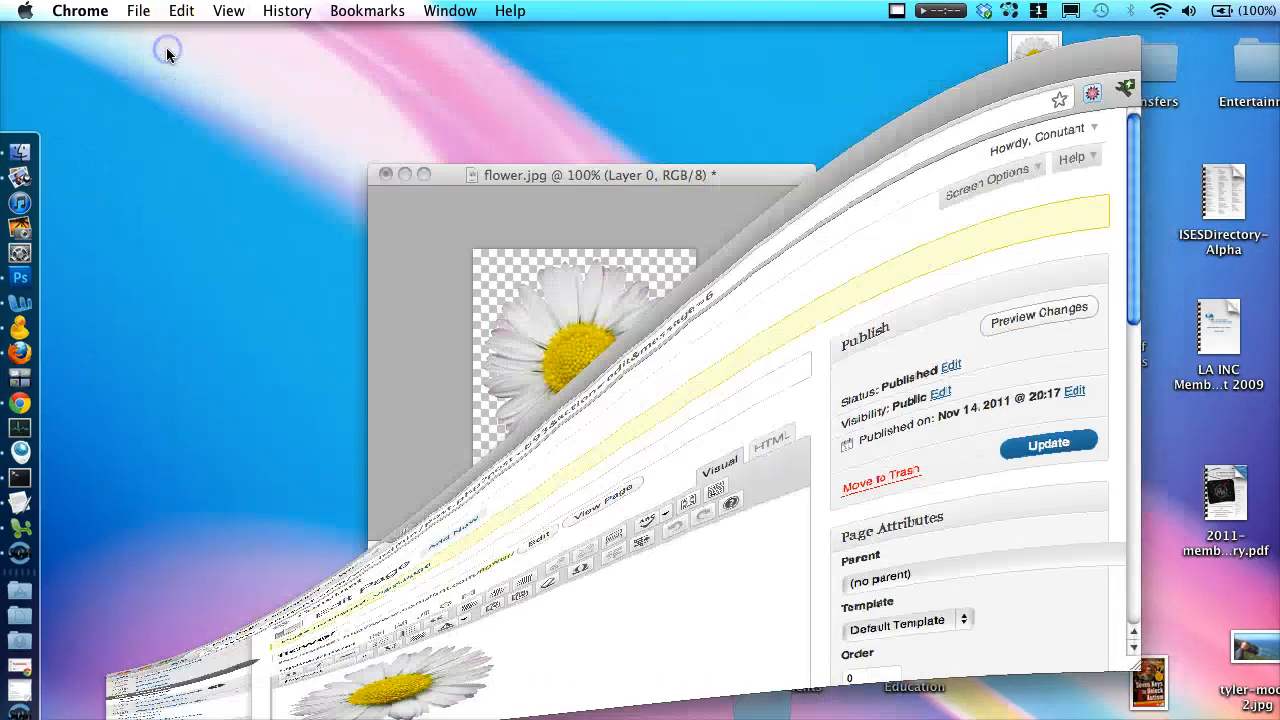
{"action": "left_click", "coordinate": [20, 354]}
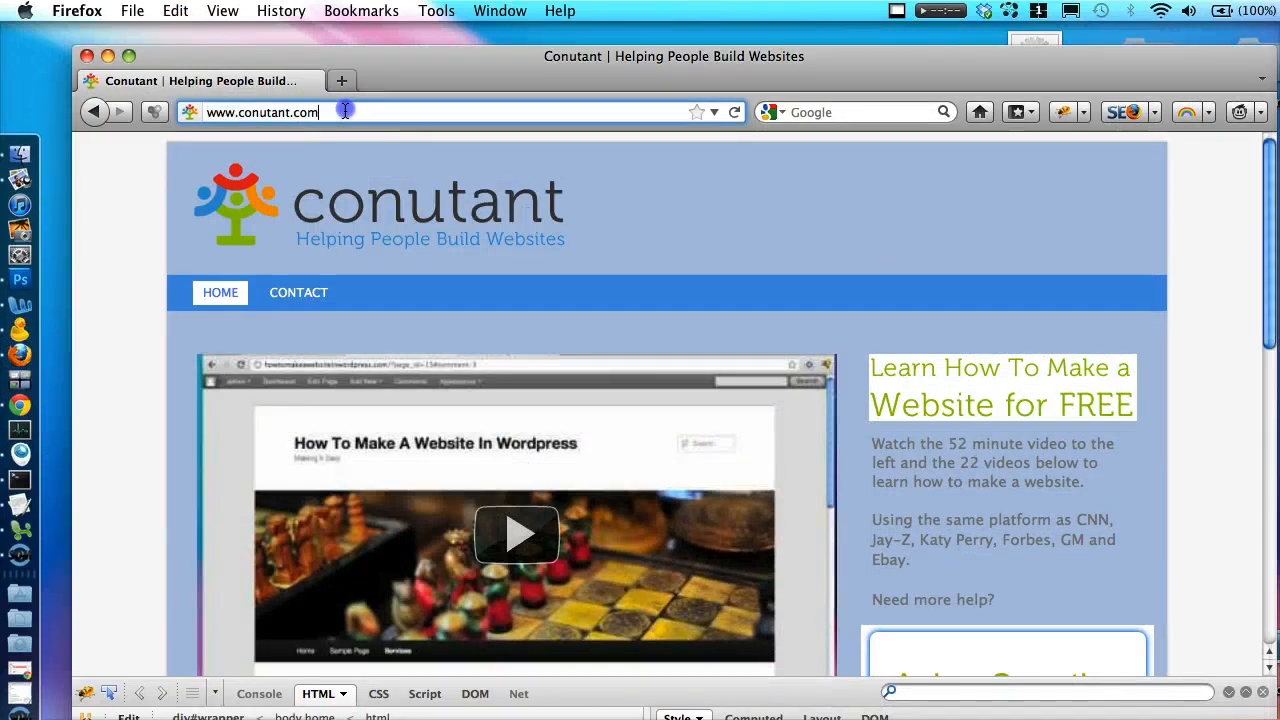
{"action": "type", "text": "/flow"}
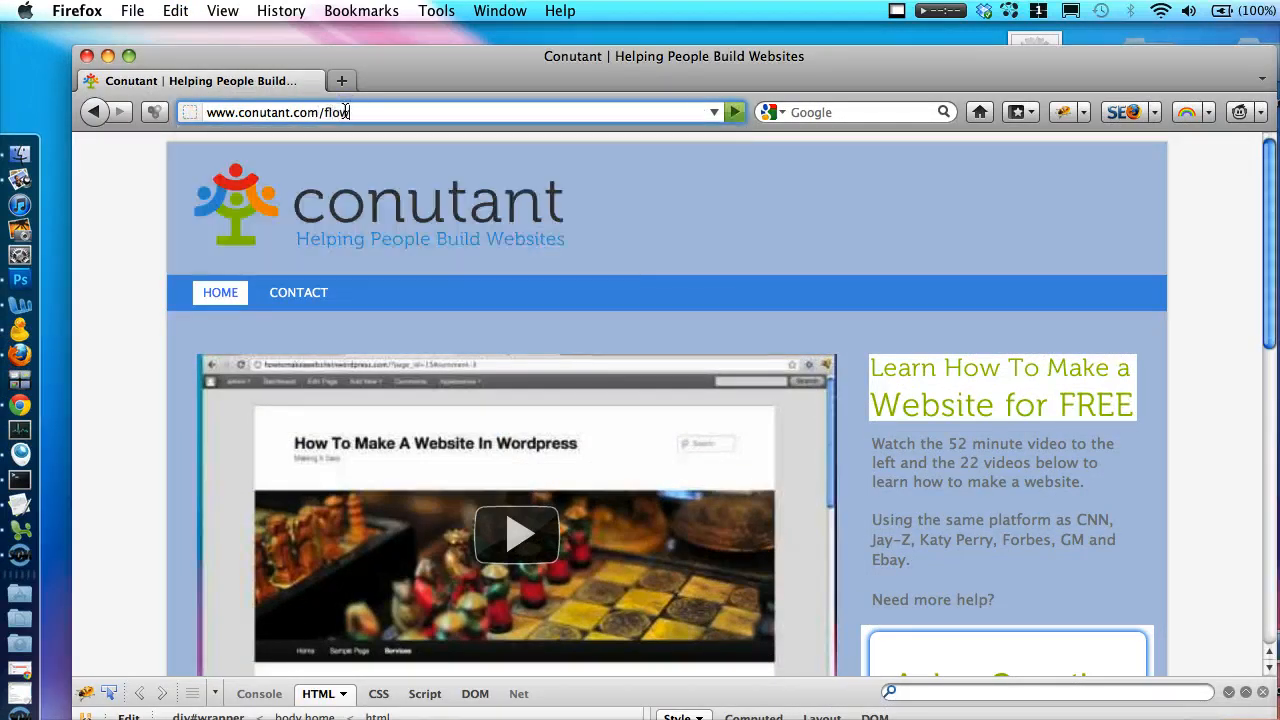